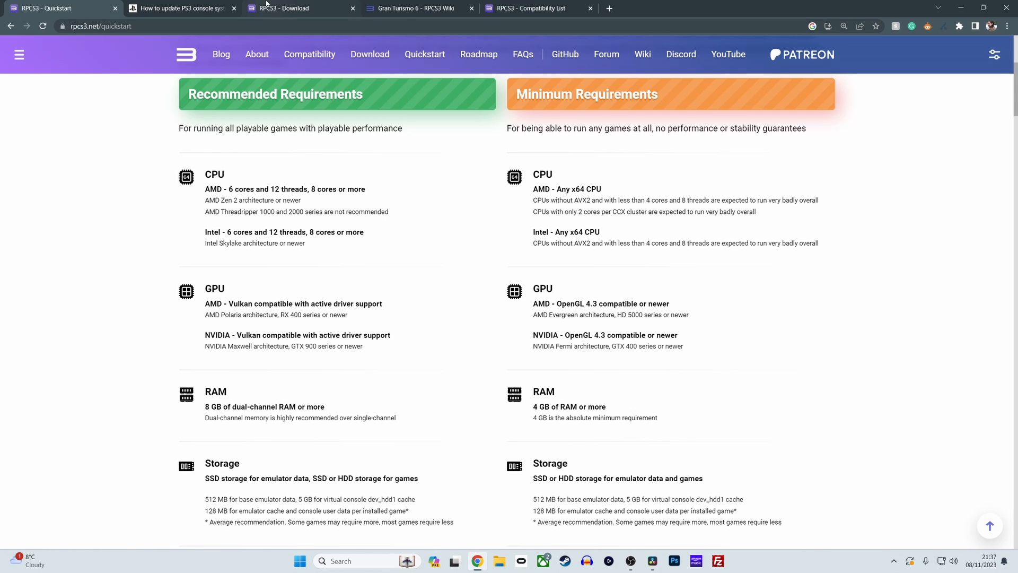
Bring up the RPCS3 download page showing the latest Windows build
{"action": "left_click", "coordinate": [293, 7]}
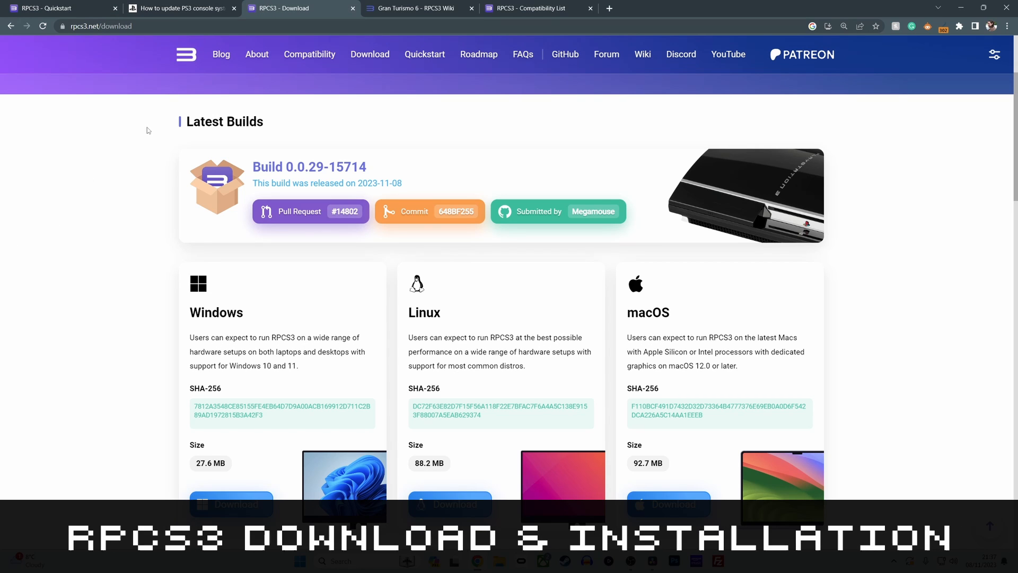
{"action": "mouse_move", "coordinate": [369, 54]}
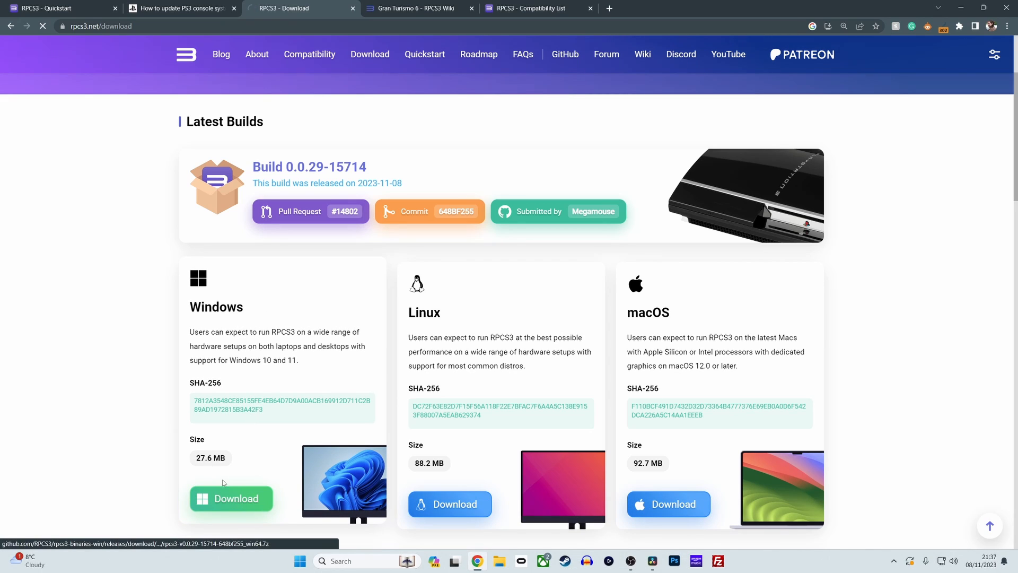
{"action": "mouse_move", "coordinate": [137, 255]}
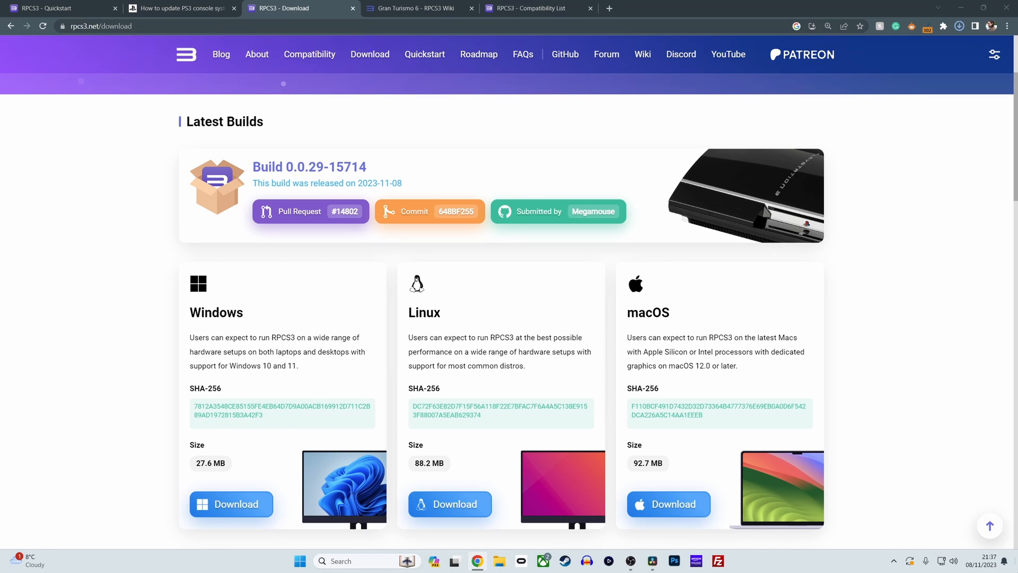
Move the rpcs3 archive into the Sony PlayStation 3 emulator folder
{"action": "left_click", "coordinate": [499, 566]}
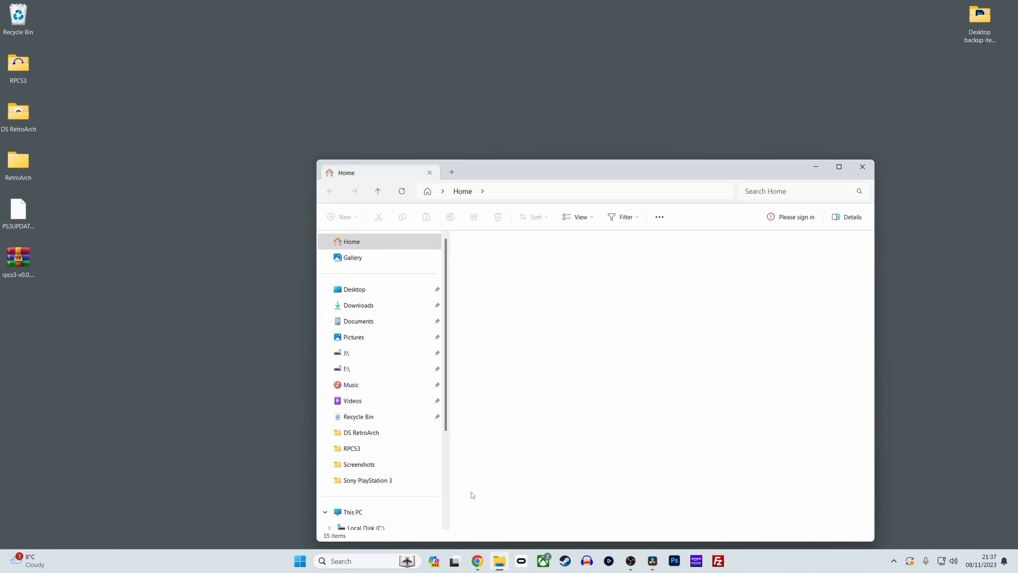
{"action": "left_click", "coordinate": [368, 480]}
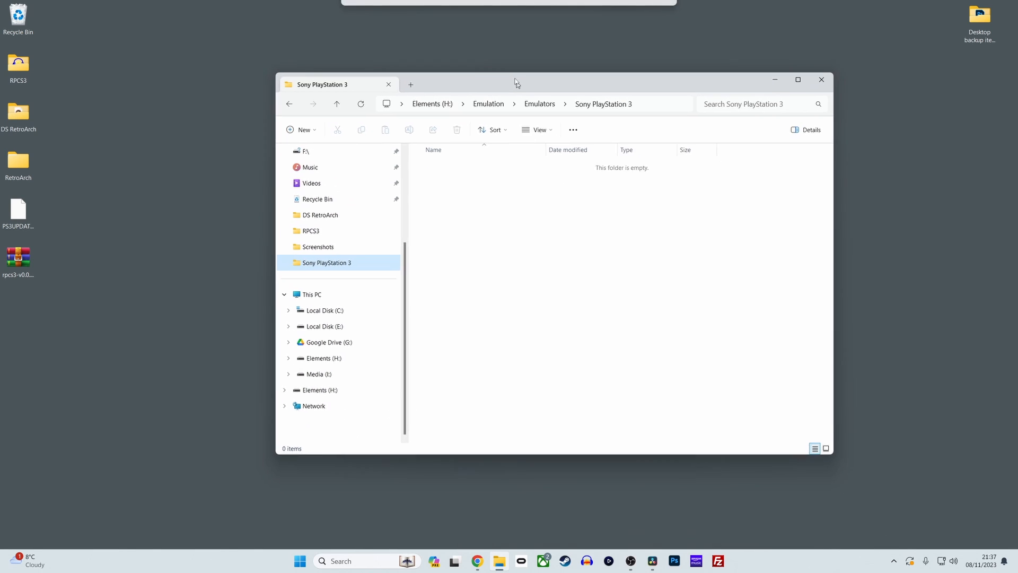
{"action": "left_click_drag", "start_coordinate": [515, 83], "coordinate": [507, 63]}
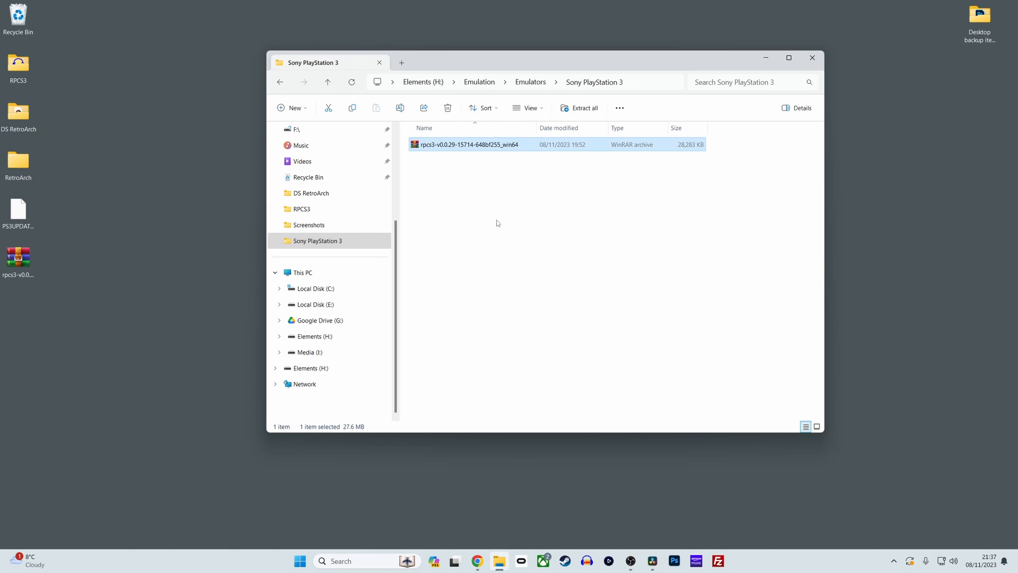
Extract the rpcs3 archive into the suggested matching subfolder
{"action": "right_click", "coordinate": [468, 145]}
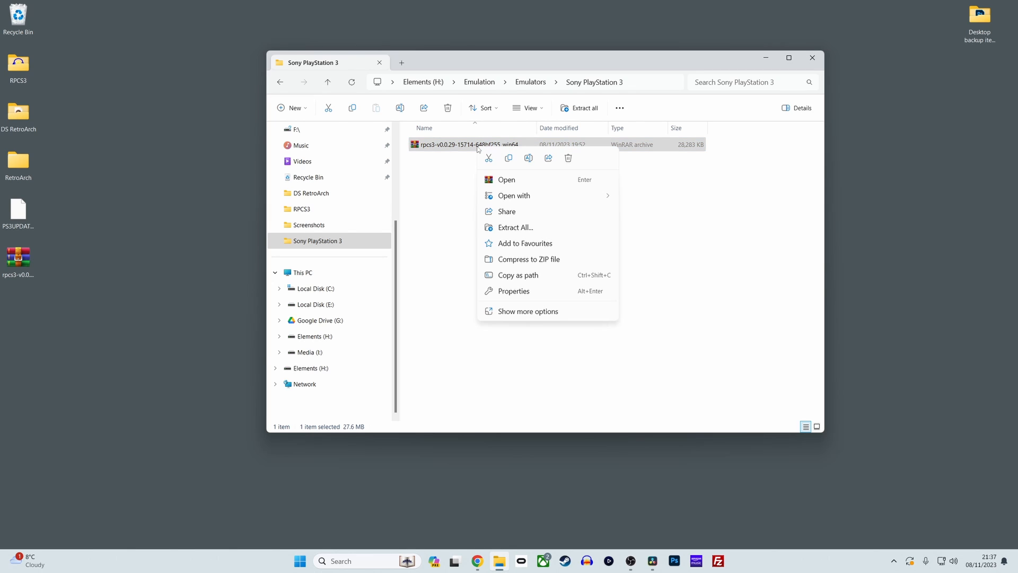
{"action": "mouse_move", "coordinate": [515, 227]}
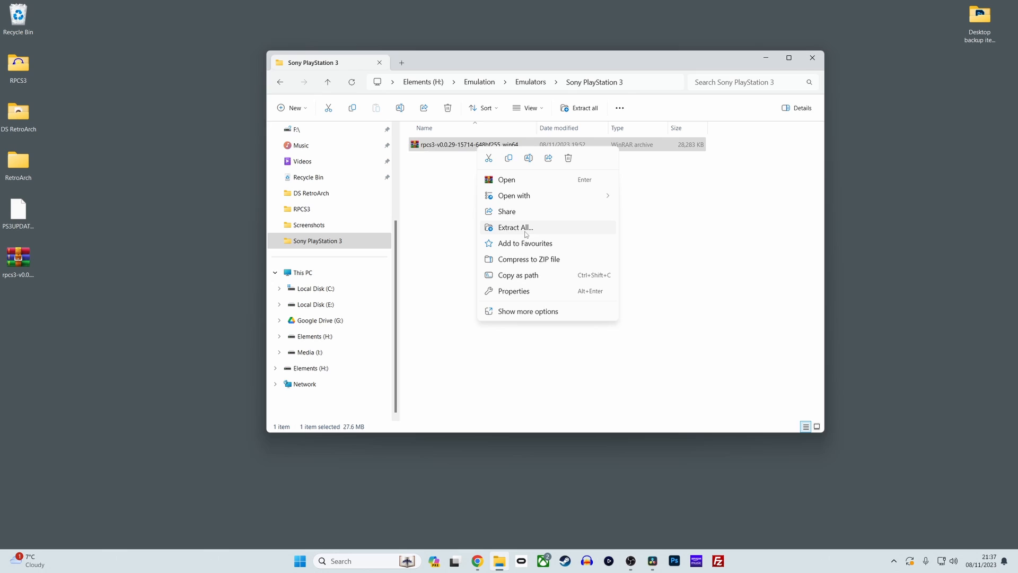
{"action": "left_click", "coordinate": [516, 227]}
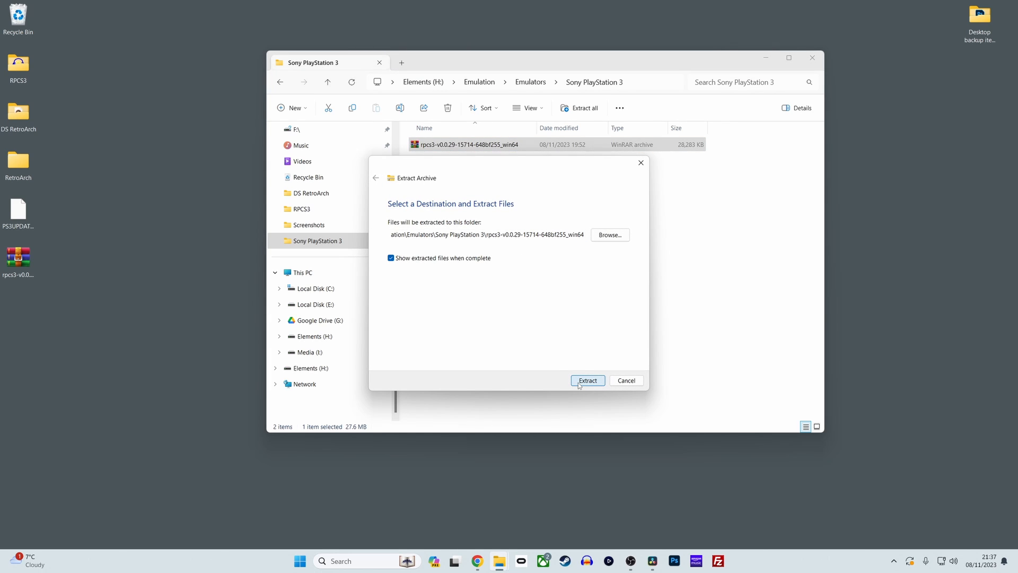
{"action": "left_click", "coordinate": [587, 380]}
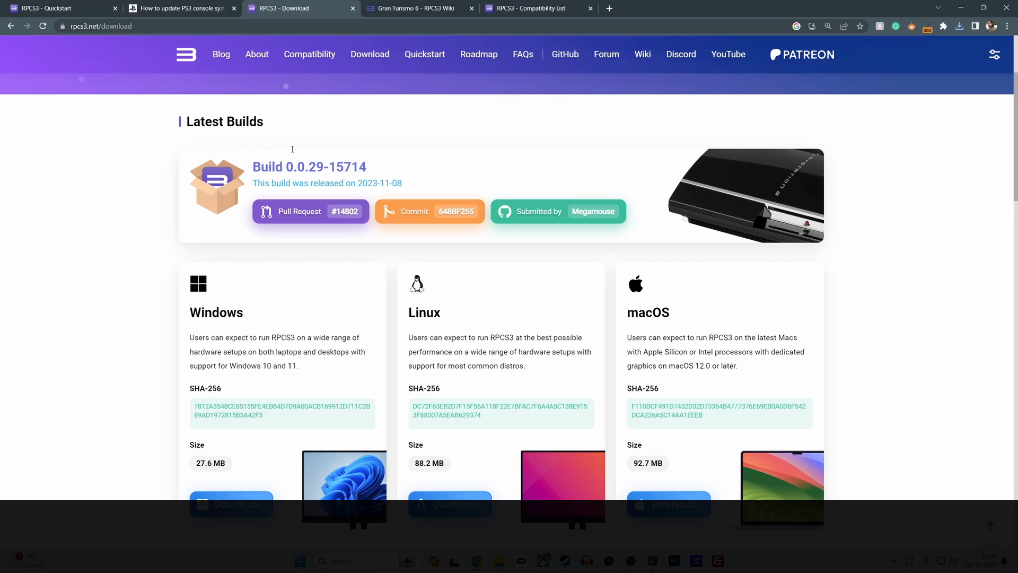
Save the PS3 system software update from the PlayStation page to the Desktop as PS3UPDAT.PUP
{"action": "left_click", "coordinate": [181, 8]}
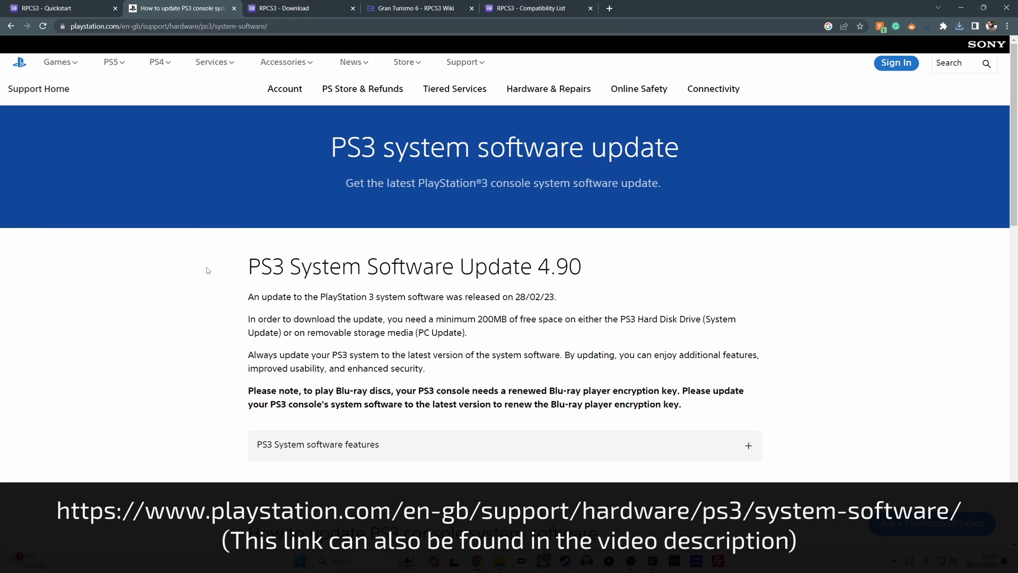
{"action": "scroll", "scroll_direction": "down", "scroll_amount": 3}
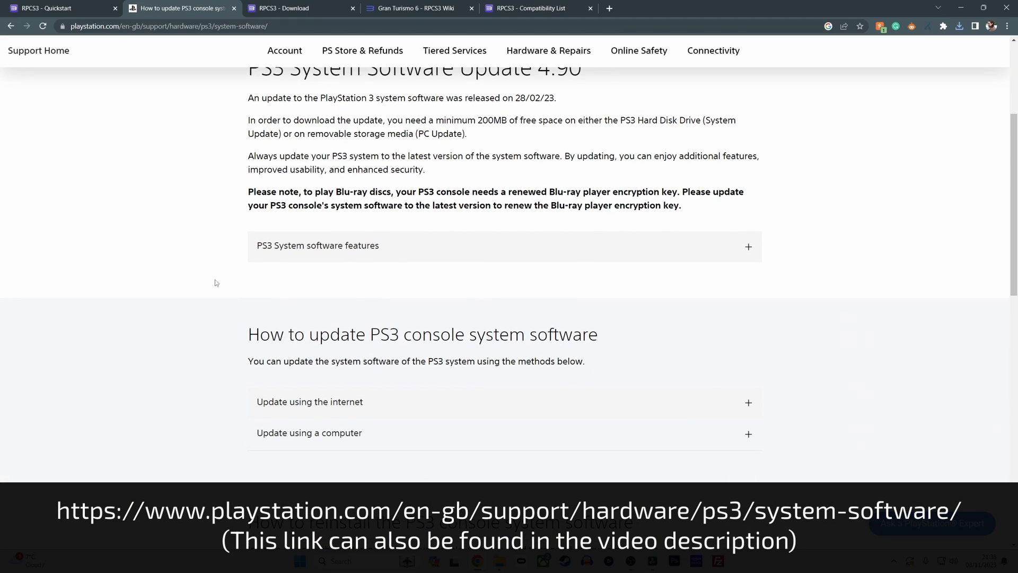
{"action": "left_click", "coordinate": [310, 401]}
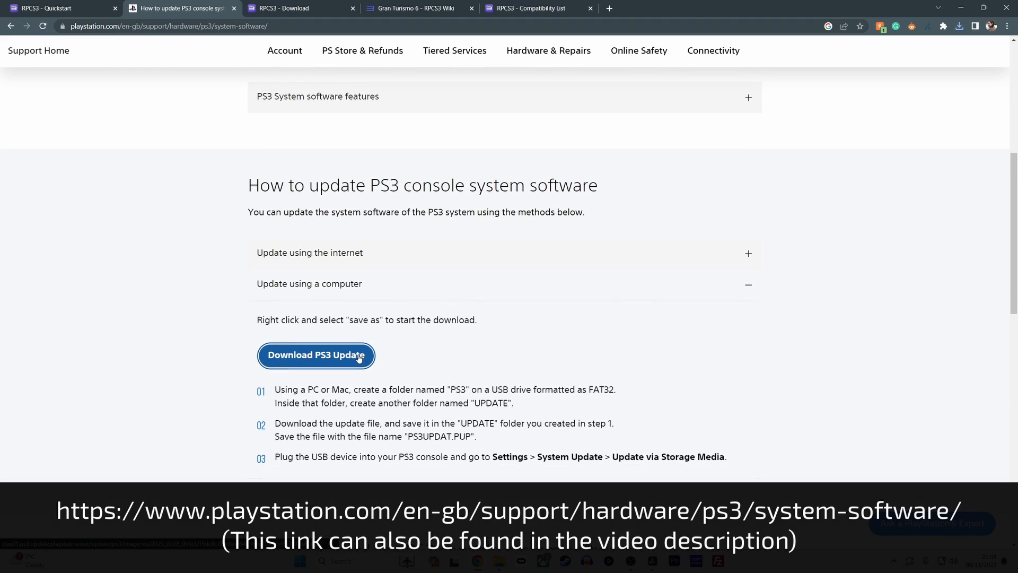
{"action": "right_click", "coordinate": [316, 355]}
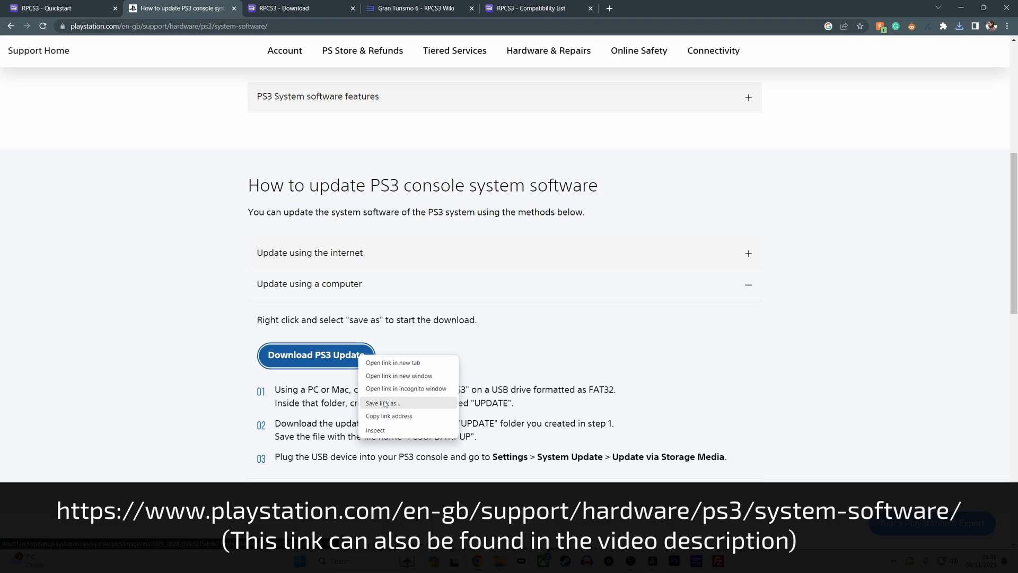
{"action": "left_click", "coordinate": [383, 403]}
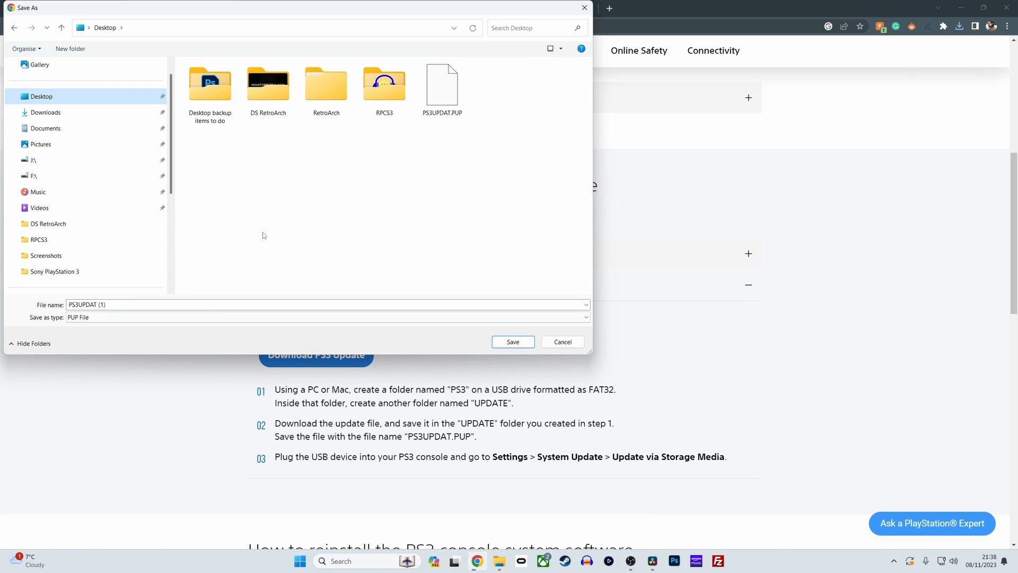
{"action": "mouse_move", "coordinate": [428, 144]}
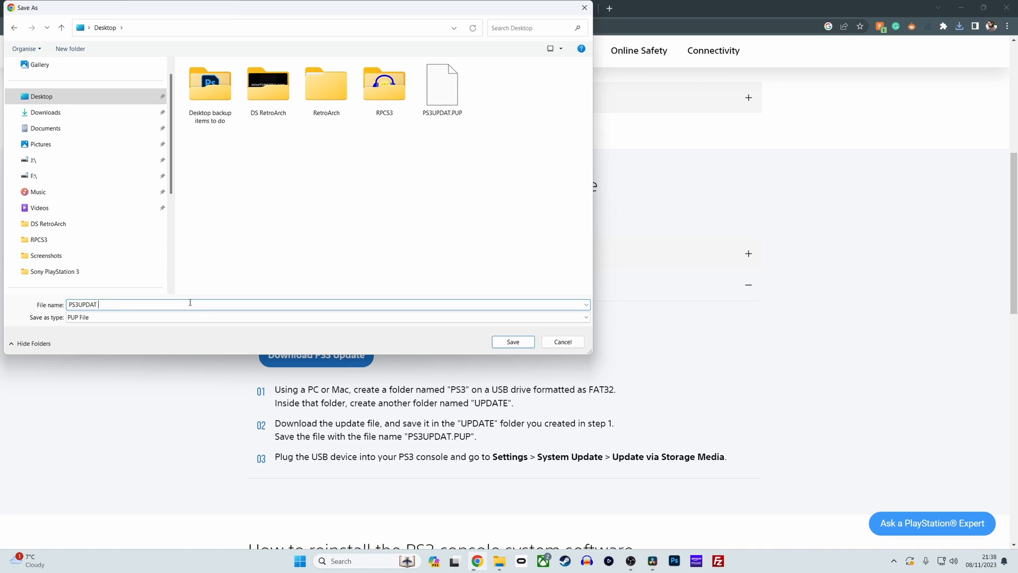
{"action": "left_click", "coordinate": [584, 317]}
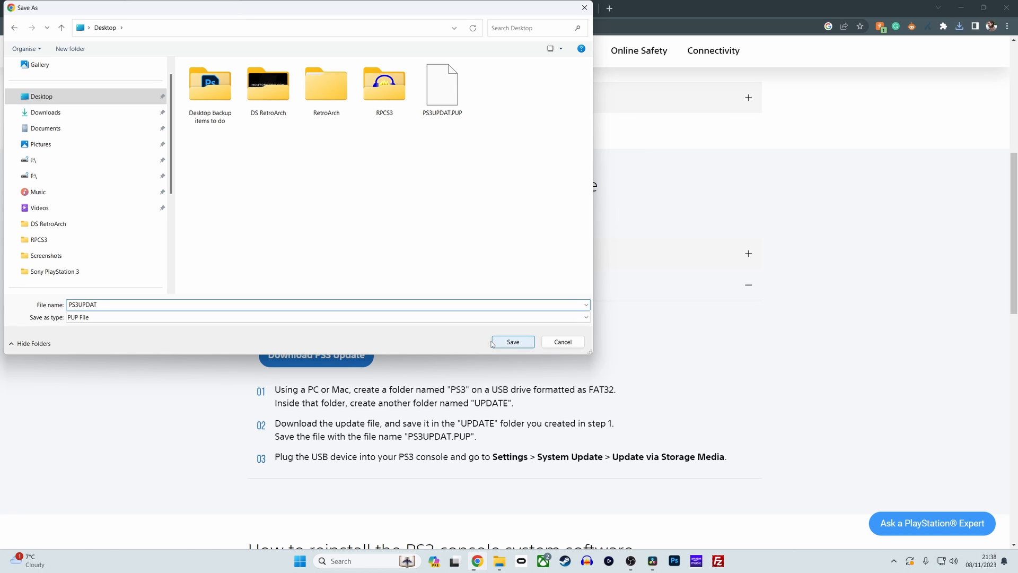
{"action": "left_click", "coordinate": [512, 342]}
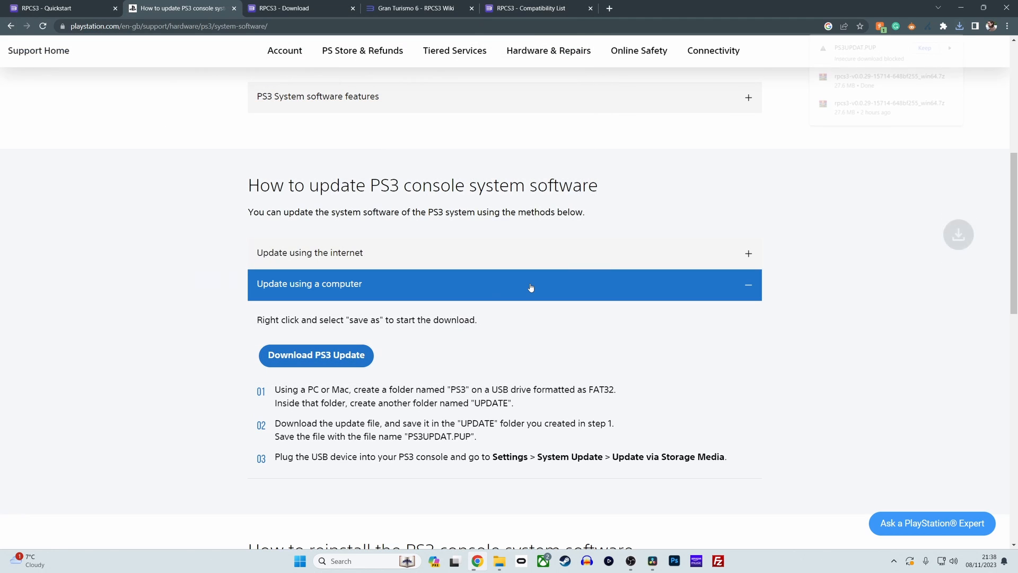
Keep the blocked PS3UPDAT.PUP download, then launch rpcs3.exe from the extracted folder
{"action": "left_click", "coordinate": [959, 25]}
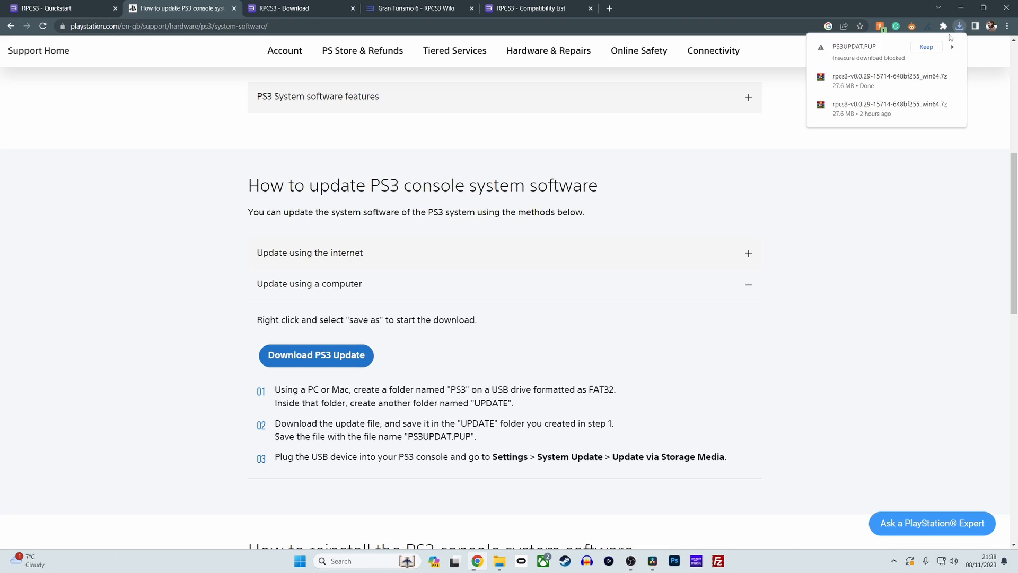
{"action": "left_click", "coordinate": [927, 47]}
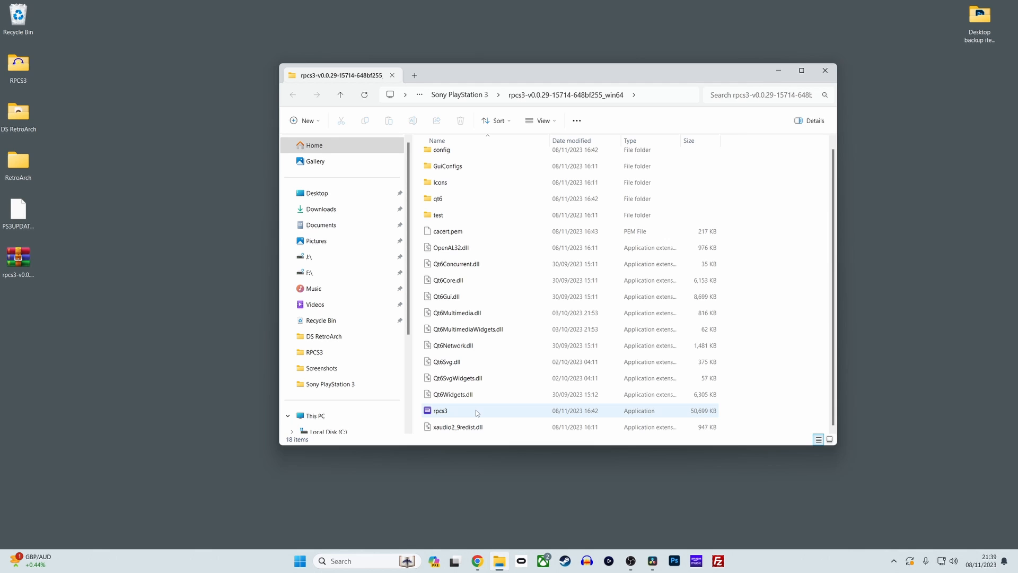
{"action": "left_click", "coordinate": [440, 409]}
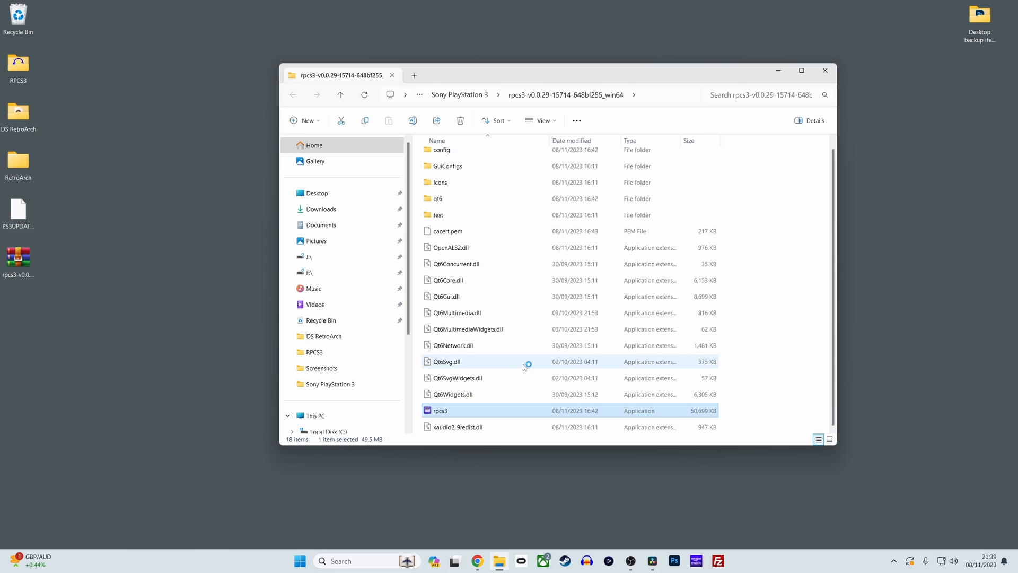
{"action": "double_click", "coordinate": [440, 409]}
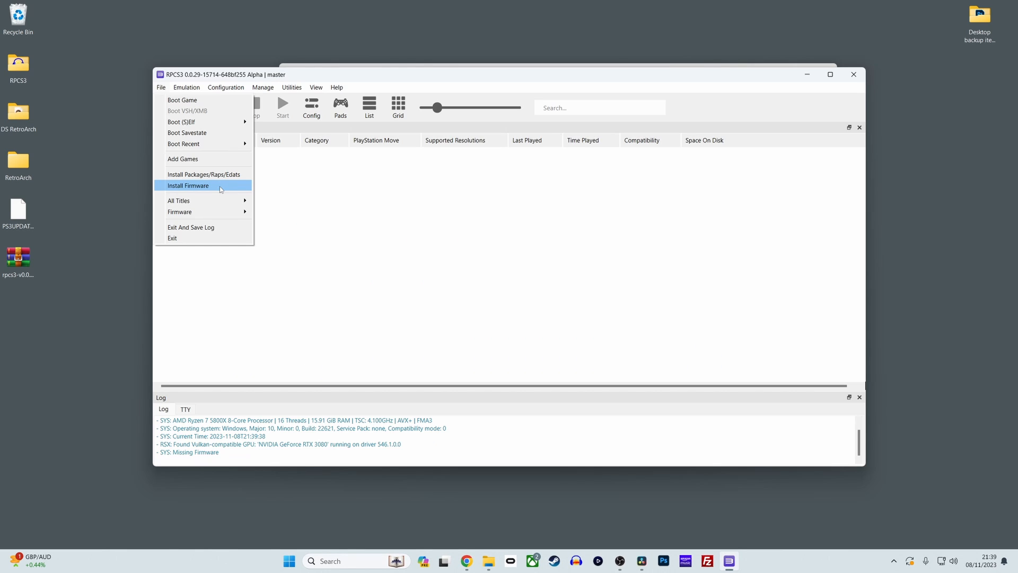
Install the PS3 firmware and LLE modules from PS3UPDAT.PUP and dismiss the Success message
{"action": "left_click", "coordinate": [189, 185]}
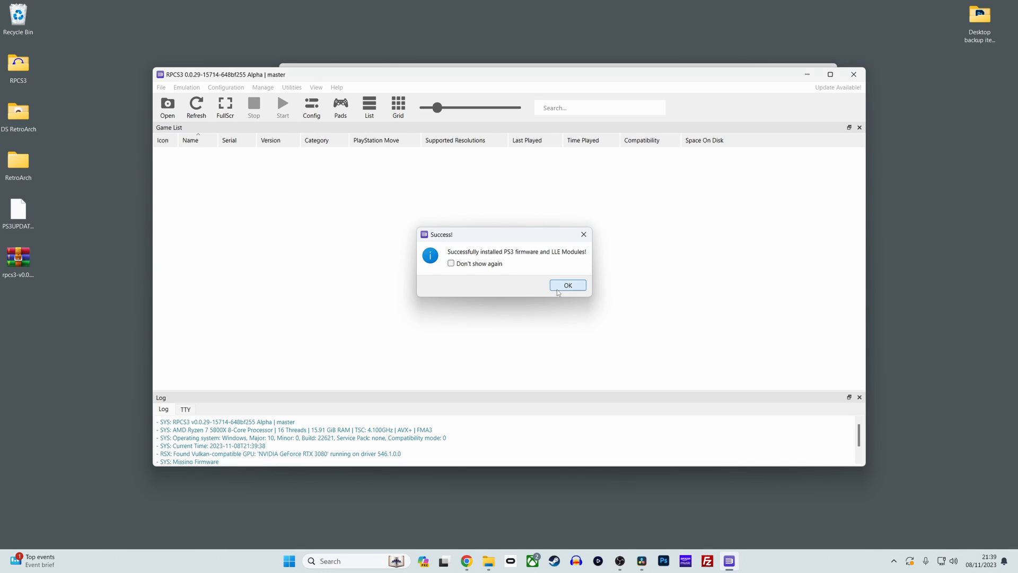
{"action": "left_click", "coordinate": [566, 285]}
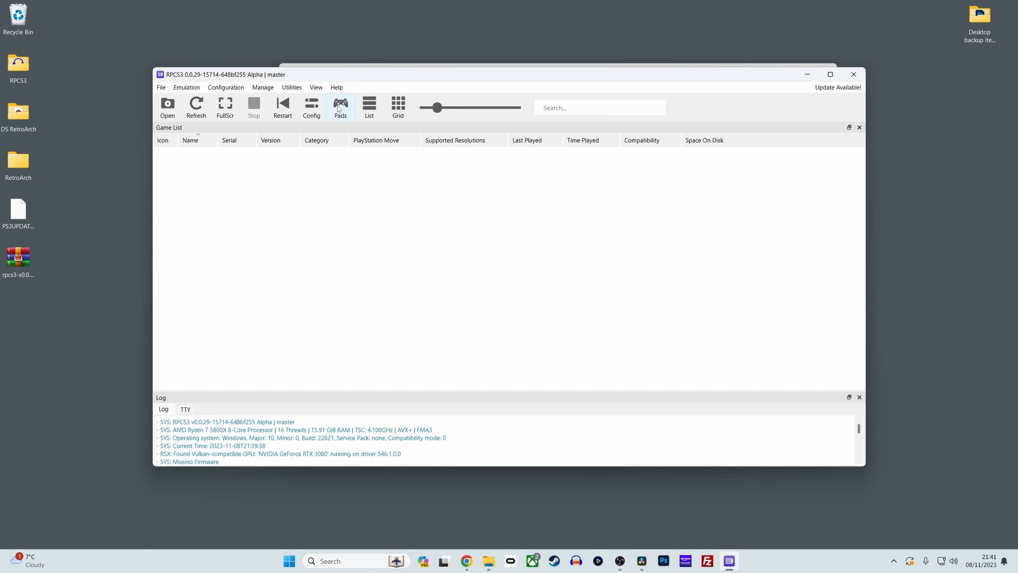
{"action": "mouse_move", "coordinate": [340, 109]}
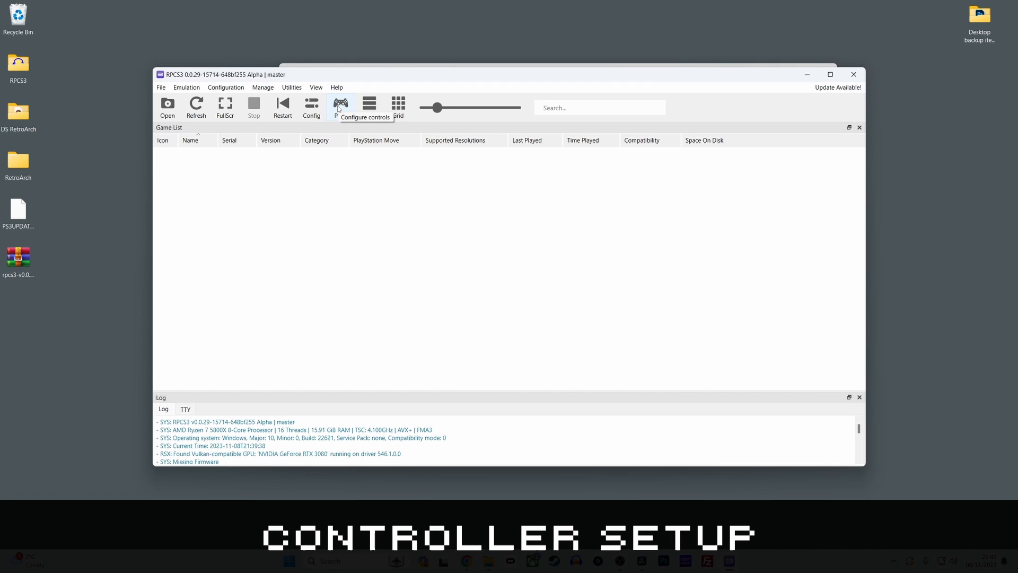
Set Player 1's handler from Keyboard to XInput in Gamepad Settings and save it
{"action": "left_click", "coordinate": [341, 104]}
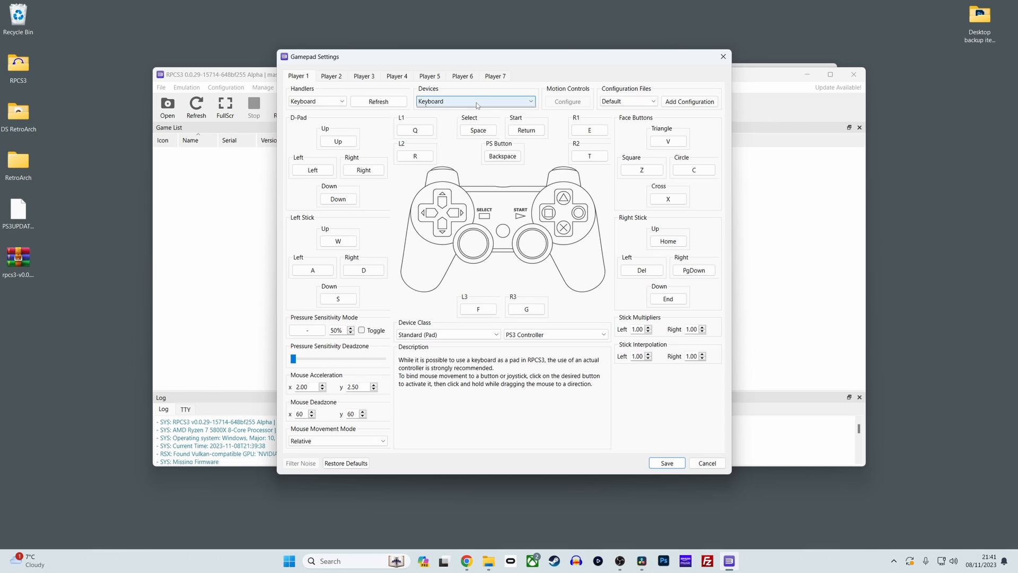
{"action": "left_click", "coordinate": [318, 100]}
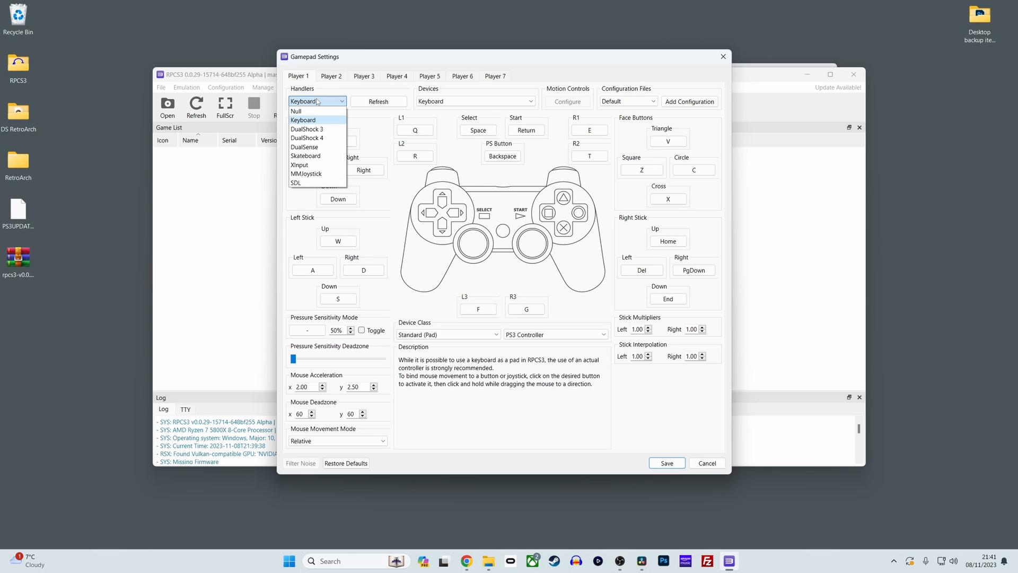
{"action": "mouse_move", "coordinate": [317, 165]}
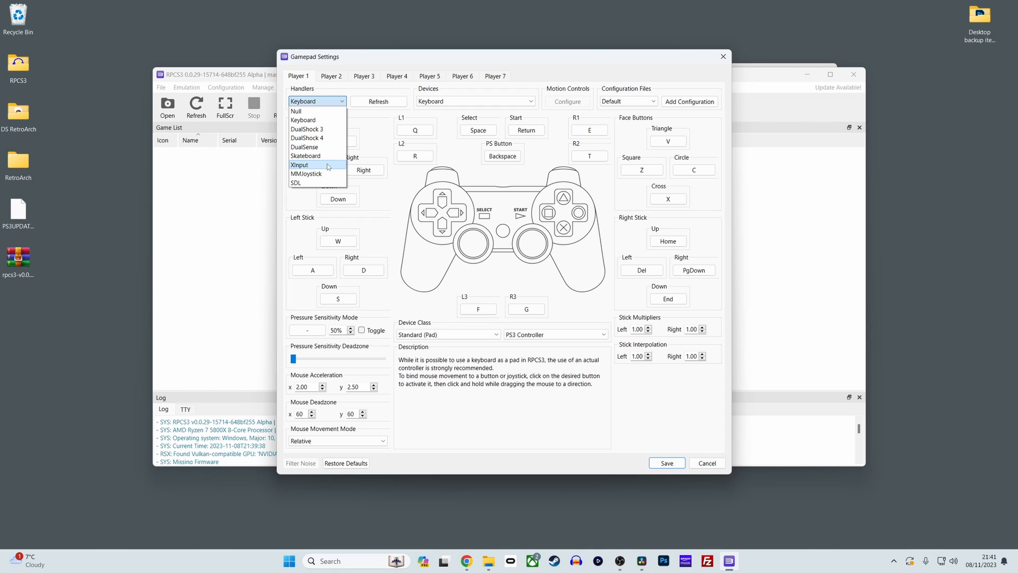
{"action": "left_click", "coordinate": [299, 165]}
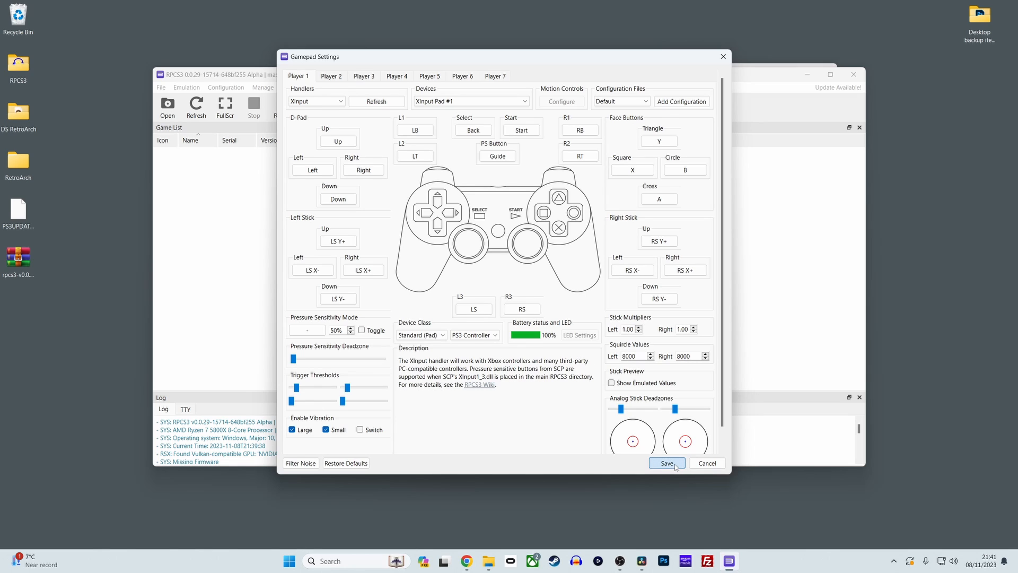
{"action": "left_click", "coordinate": [666, 464]}
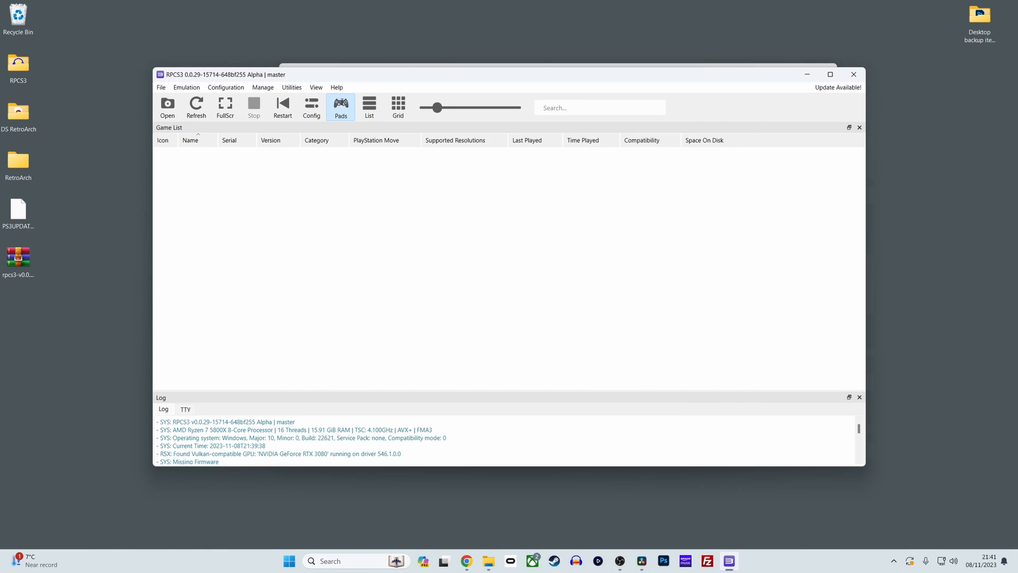
{"action": "left_click", "coordinate": [341, 107]}
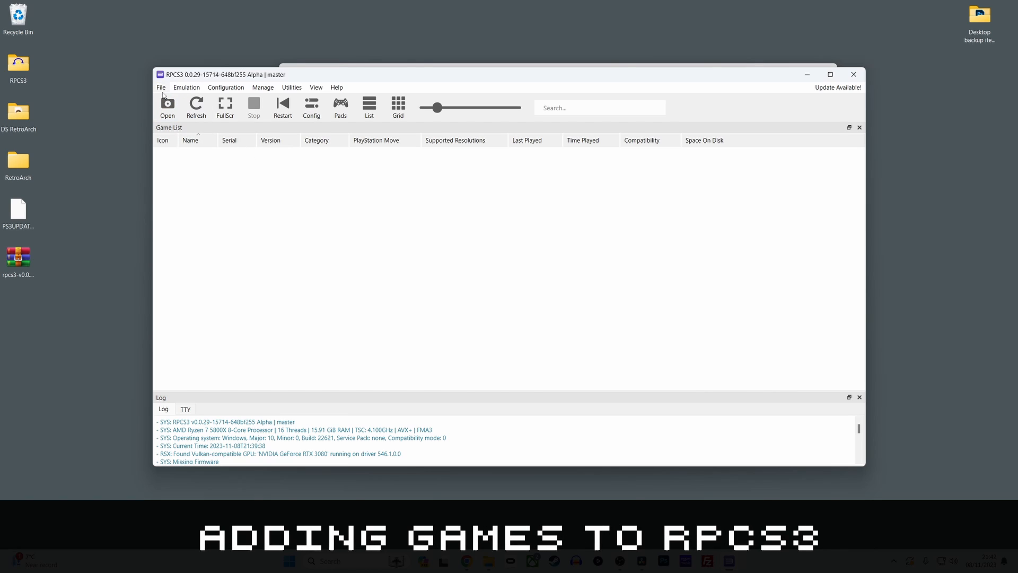
Add the Sony PlayStation 3 games folder on Elements (H:) so Gran Turismo 6 appears in the list
{"action": "left_click", "coordinate": [166, 107]}
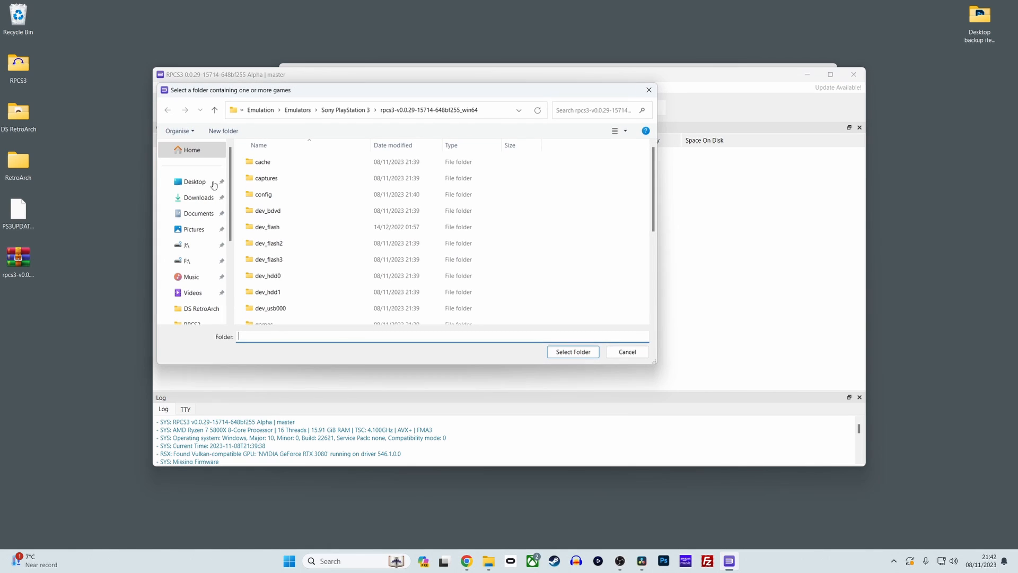
{"action": "left_click", "coordinate": [204, 274]}
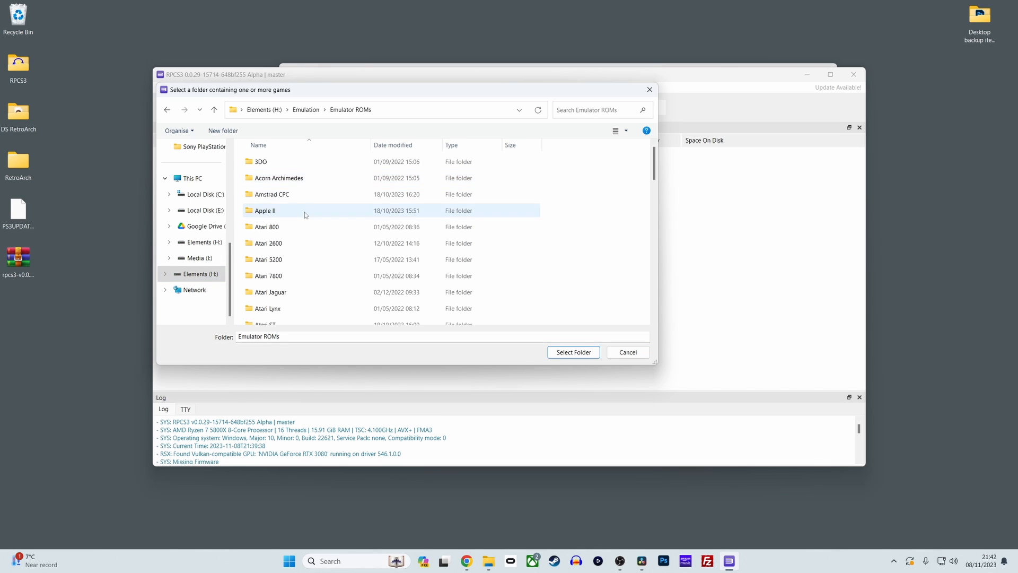
{"action": "scroll", "scroll_direction": "down", "scroll_amount": 3}
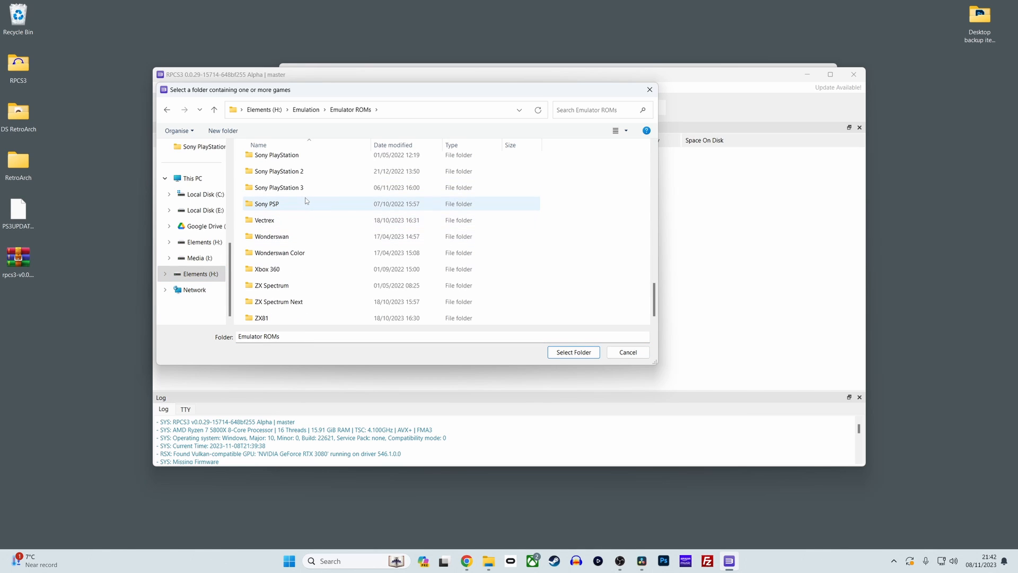
{"action": "left_click", "coordinate": [573, 352]}
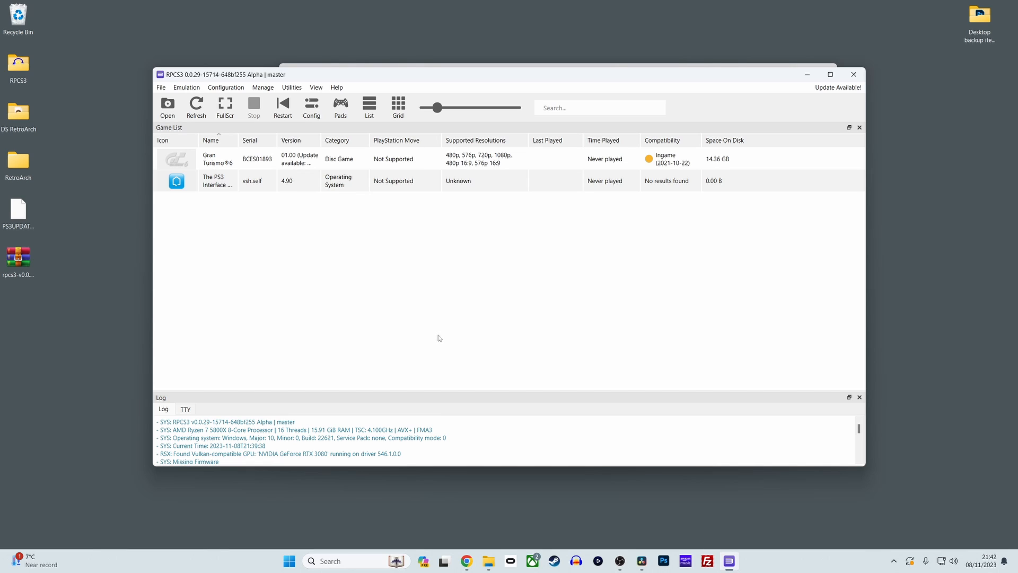
{"action": "mouse_move", "coordinate": [496, 548]}
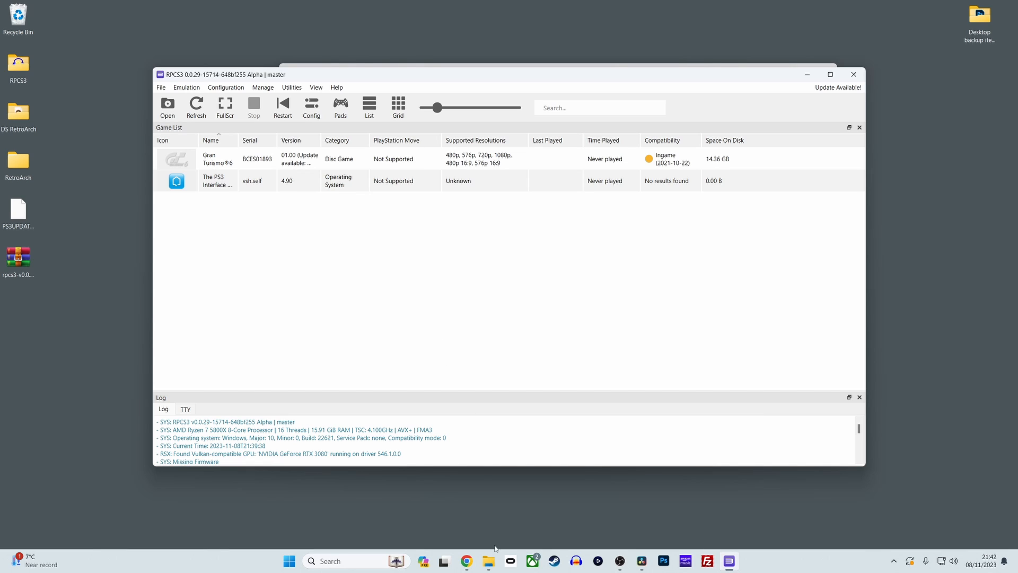
{"action": "left_click", "coordinate": [488, 560]}
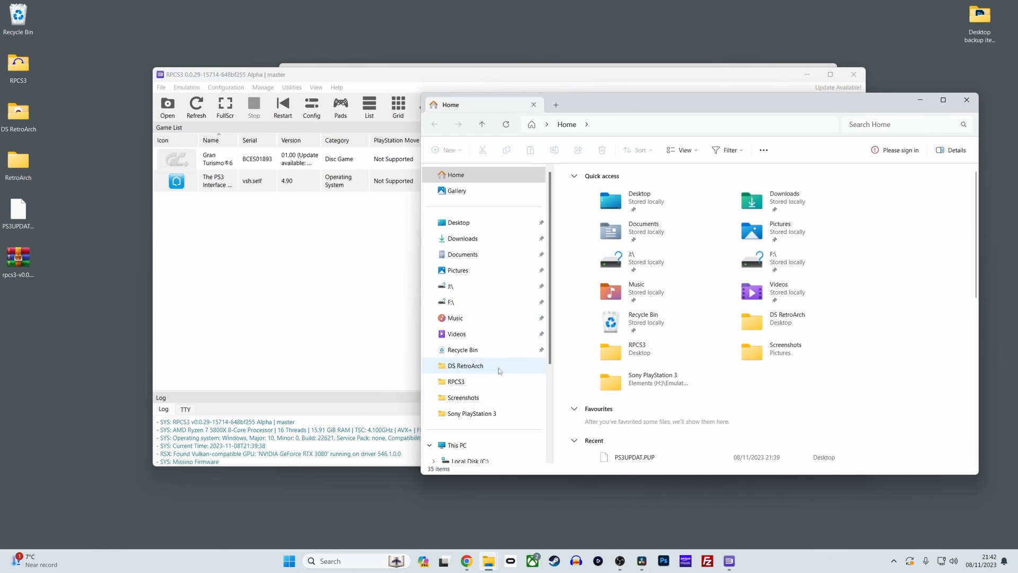
{"action": "mouse_move", "coordinate": [492, 414]}
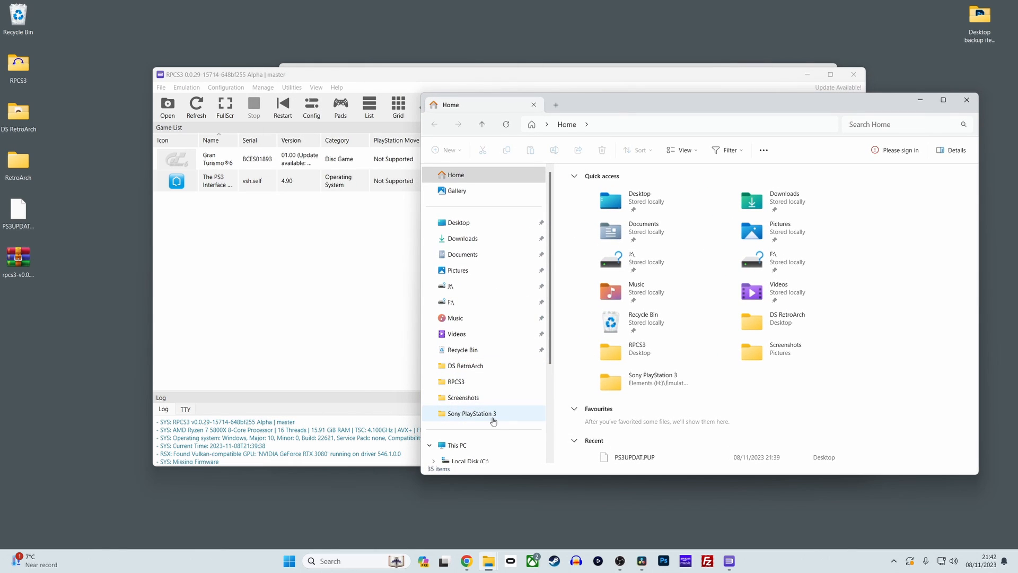
Browse Elements (H:) > Emulation > Emulator ROMs > Sony PlayStation 3 > UPDATE FILES > Gran Turismo 6 BCES01893
{"action": "scroll", "scroll_direction": "down", "scroll_amount": 3}
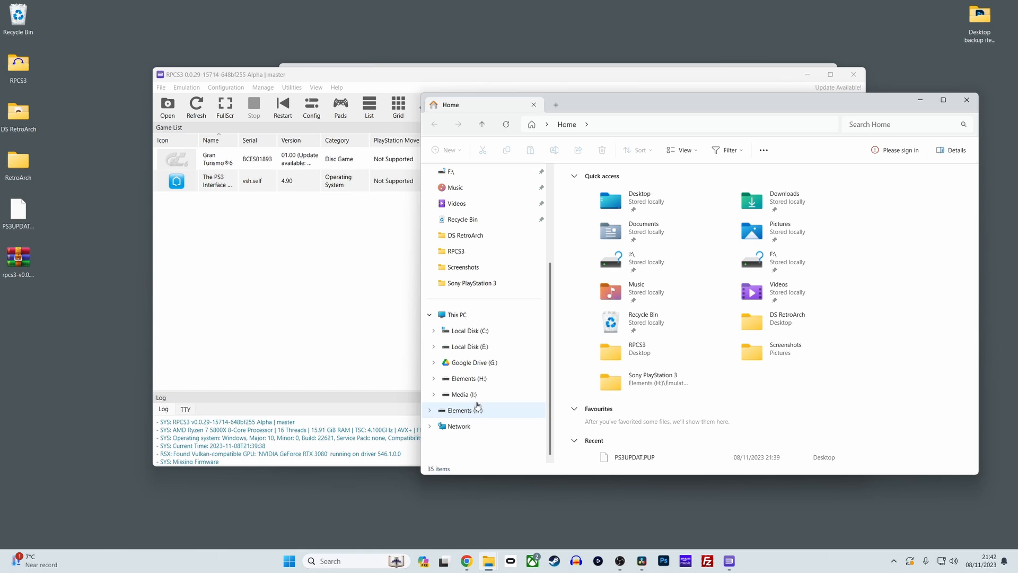
{"action": "left_click", "coordinate": [467, 409]}
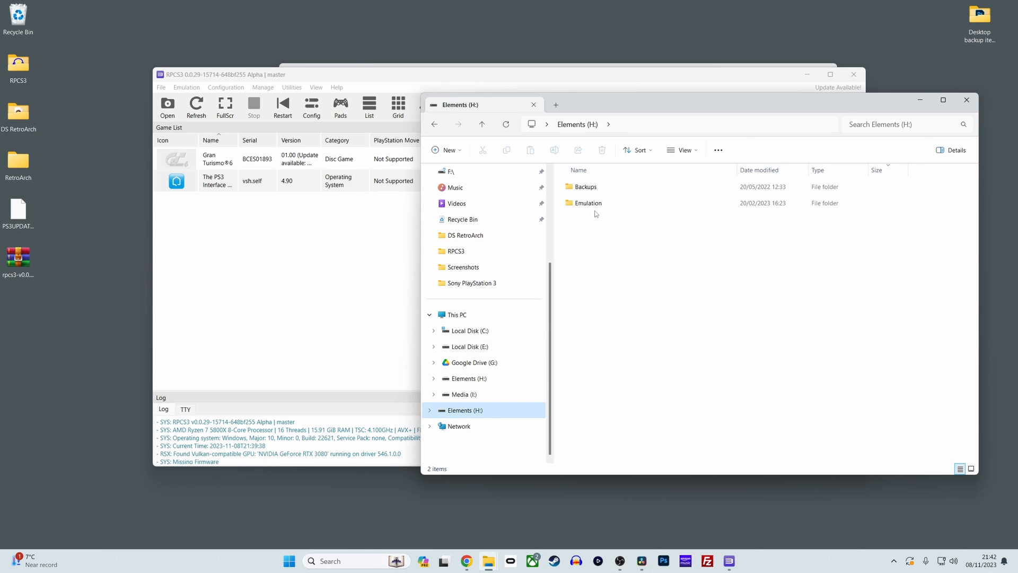
{"action": "double_click", "coordinate": [588, 203]}
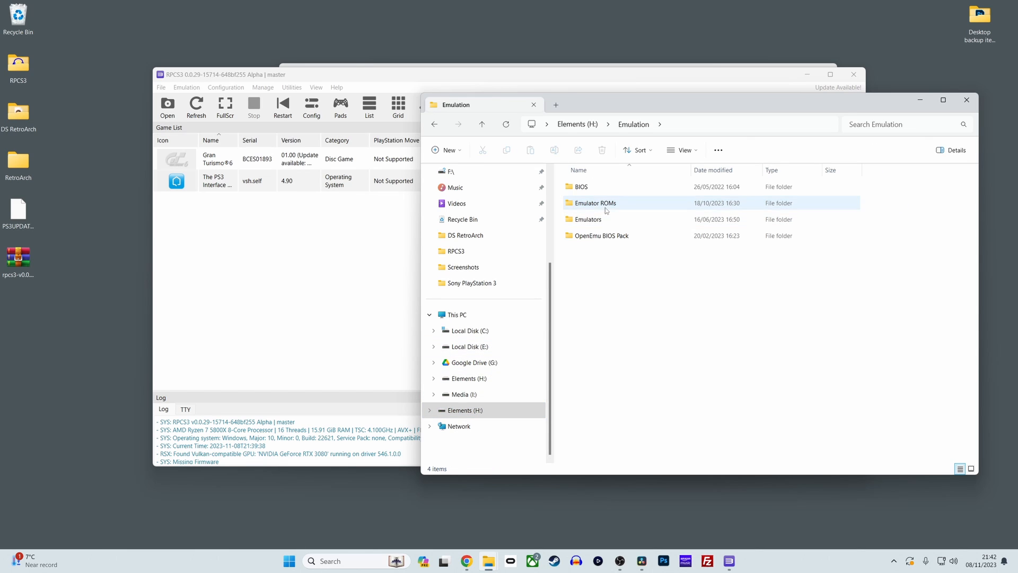
{"action": "double_click", "coordinate": [594, 202]}
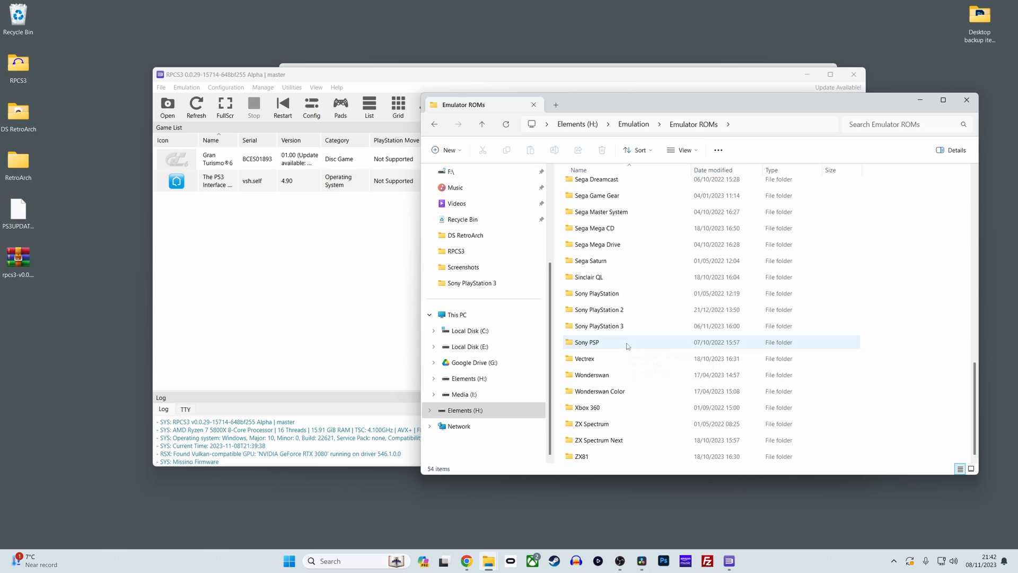
{"action": "double_click", "coordinate": [598, 326]}
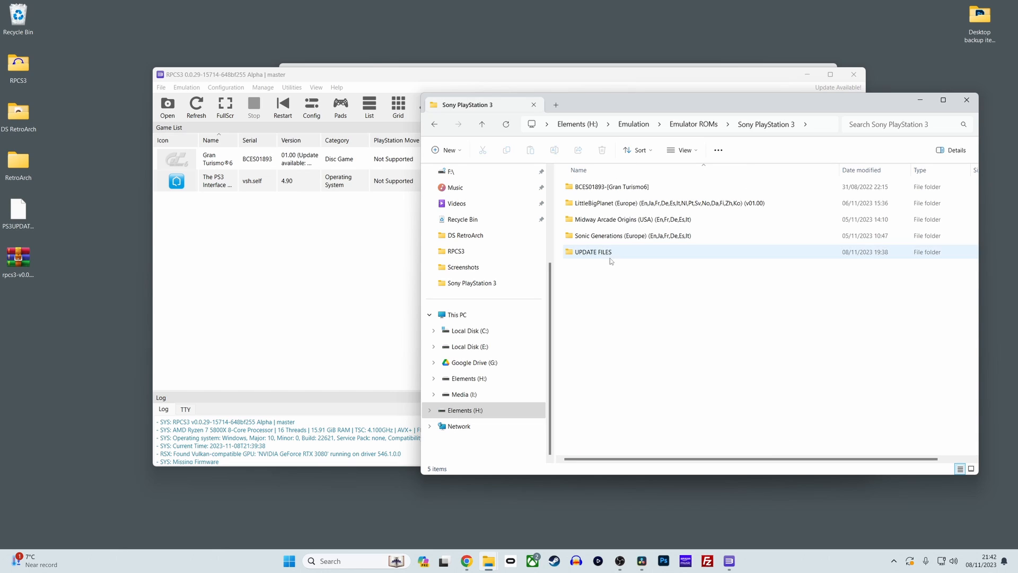
{"action": "double_click", "coordinate": [592, 252]}
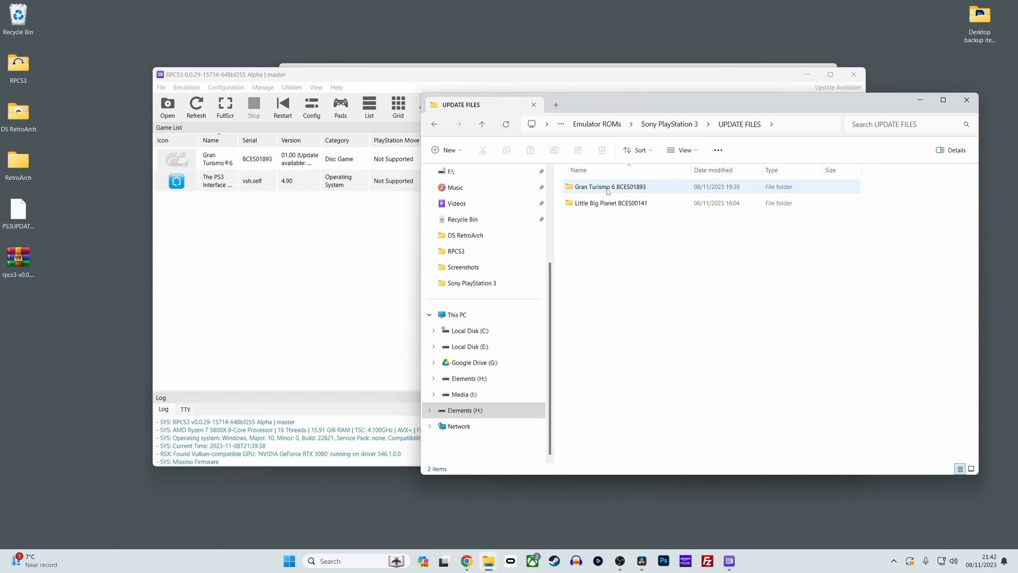
{"action": "double_click", "coordinate": [608, 187]}
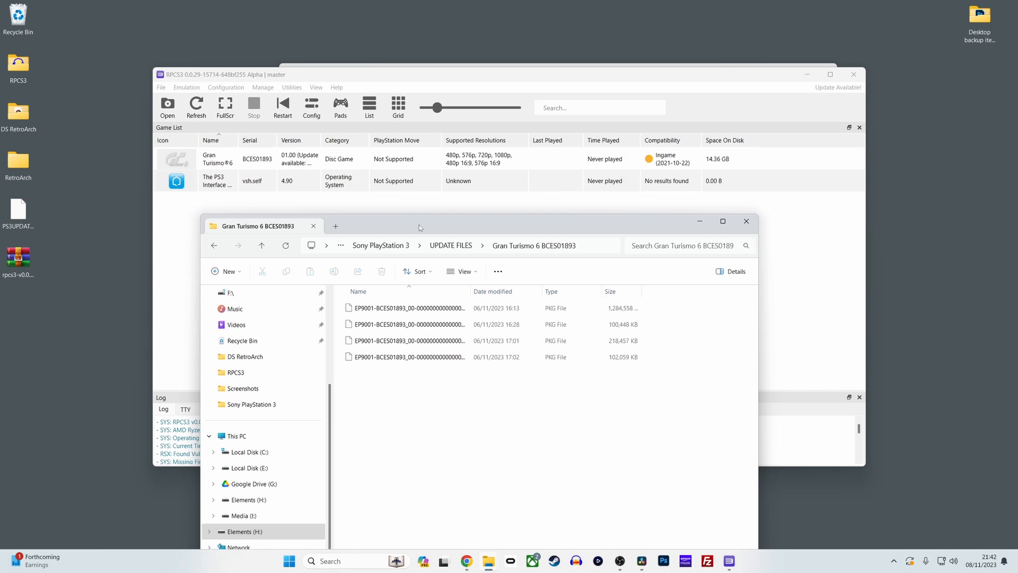
Hand the four Gran Turismo 6 PKG updates to RPCS3, bringing up the Batch PKG Installation prompt
{"action": "left_click", "coordinate": [403, 357]}
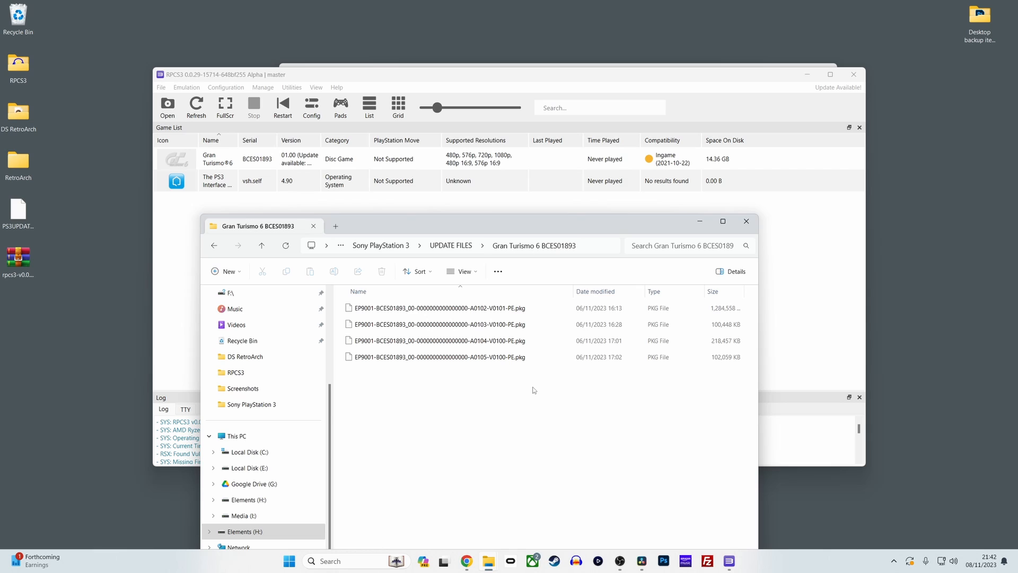
{"action": "mouse_move", "coordinate": [518, 386]}
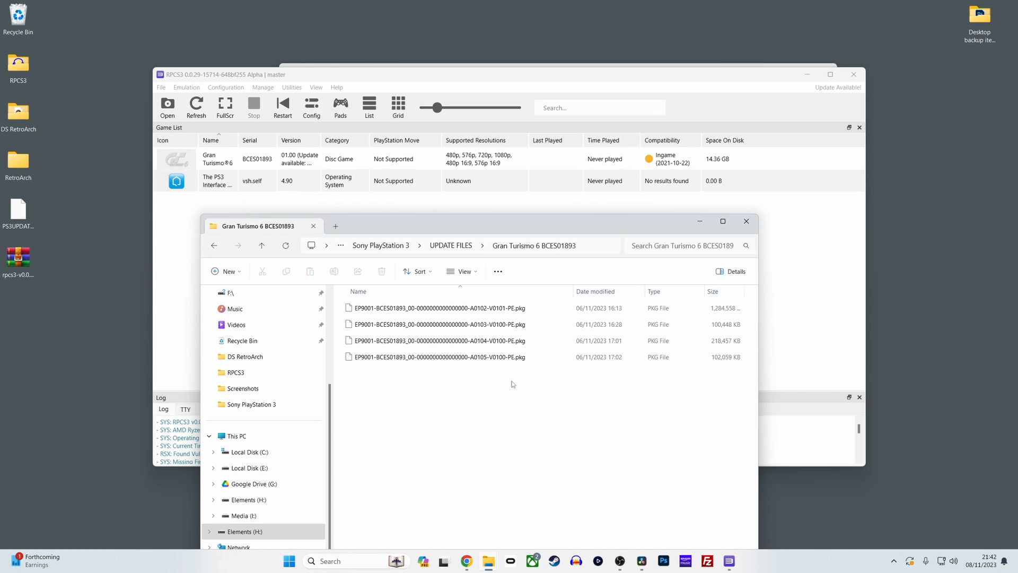
{"action": "left_click", "coordinate": [441, 325]}
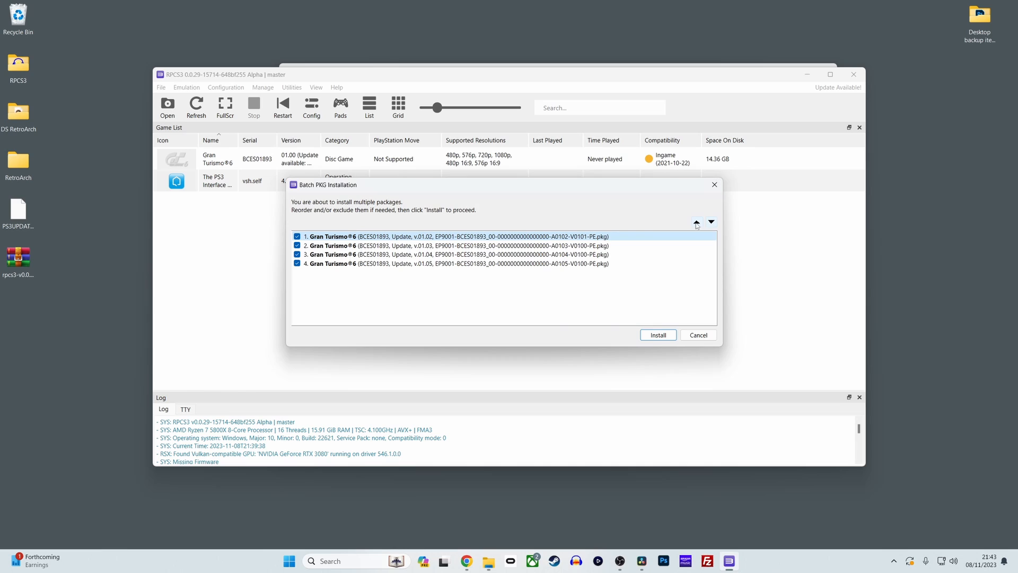
{"action": "mouse_move", "coordinate": [436, 300]}
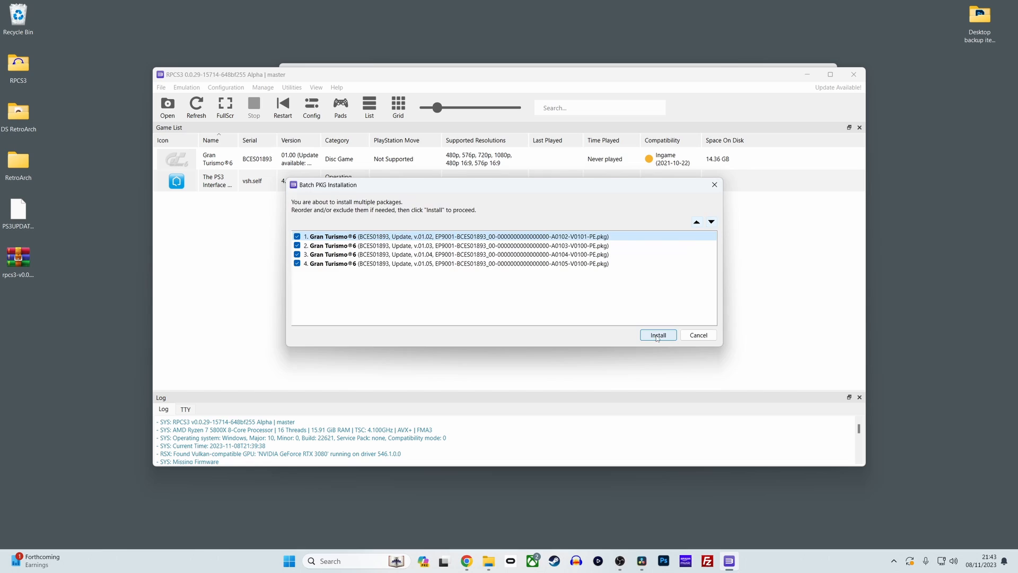
Install all four update packages, bringing Gran Turismo 6 to version 01.05
{"action": "left_click", "coordinate": [658, 335]}
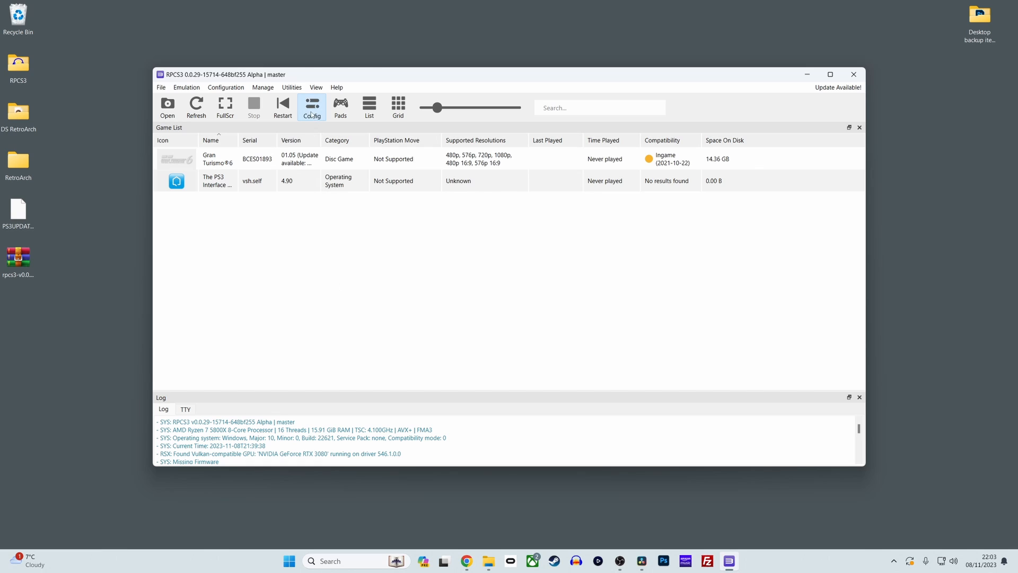
Enable SPU loop detection in the global CPU settings and move to the GPU settings
{"action": "left_click", "coordinate": [312, 108]}
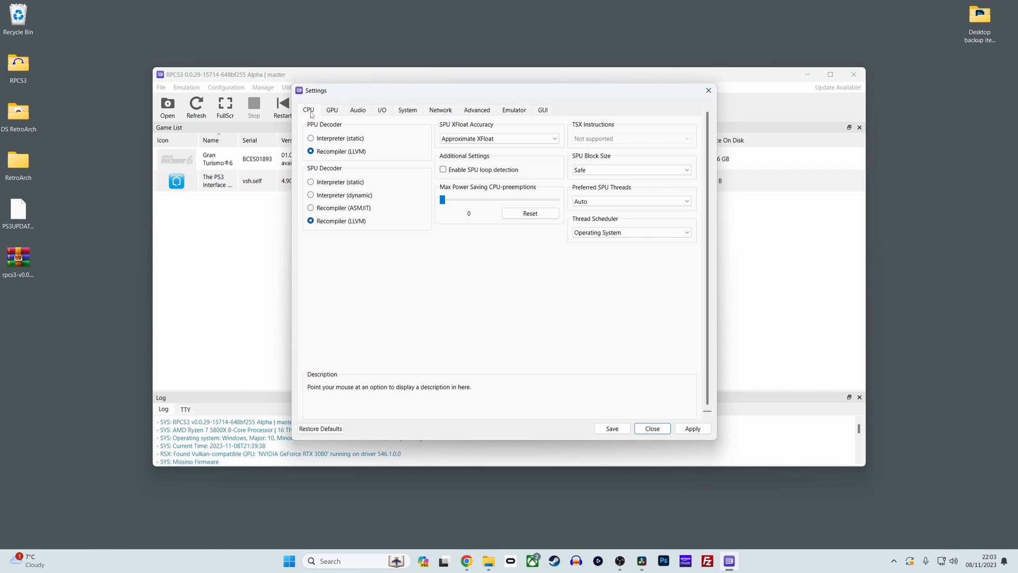
{"action": "mouse_move", "coordinate": [352, 134]}
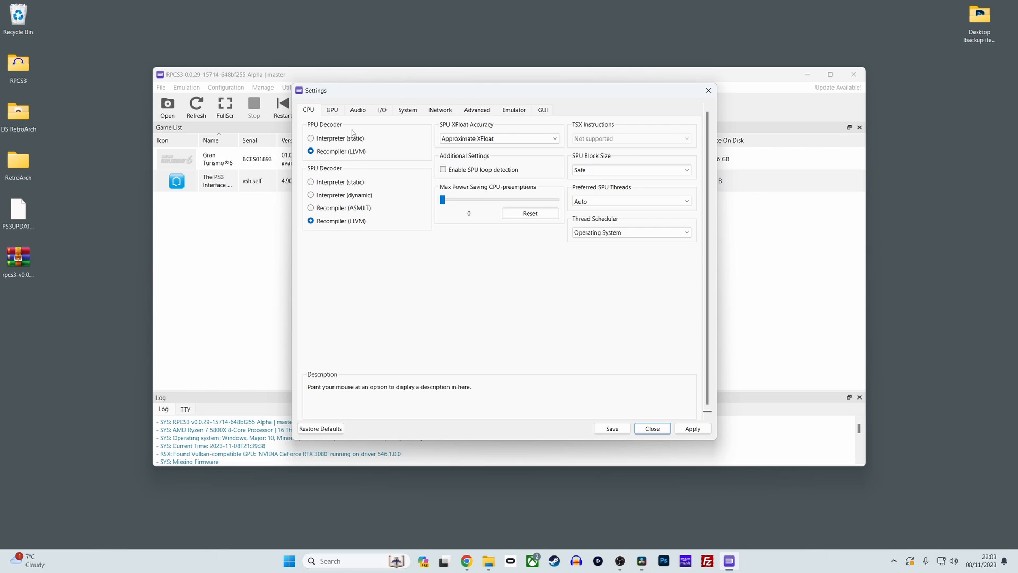
{"action": "mouse_move", "coordinate": [432, 170]}
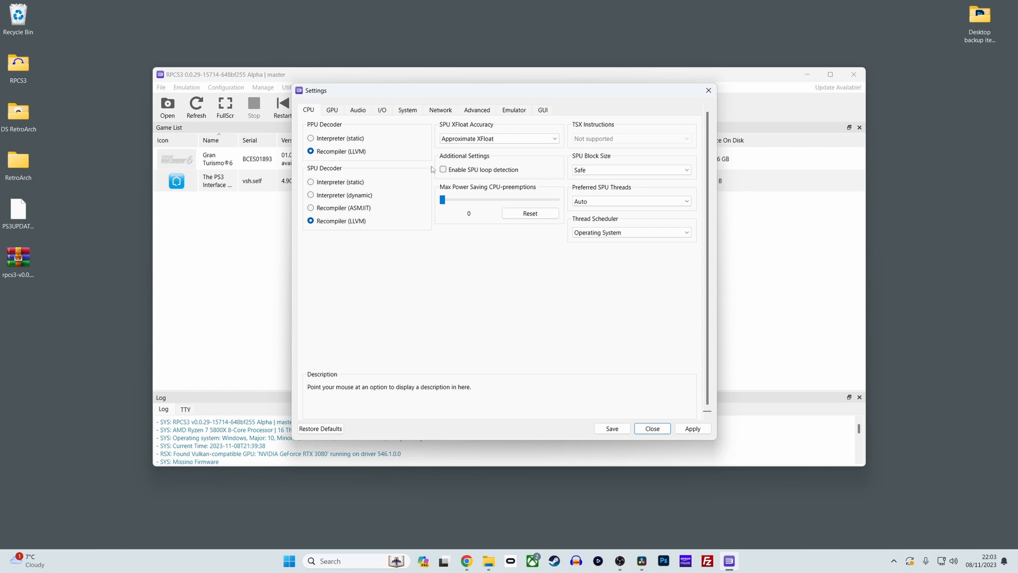
{"action": "mouse_move", "coordinate": [443, 169]}
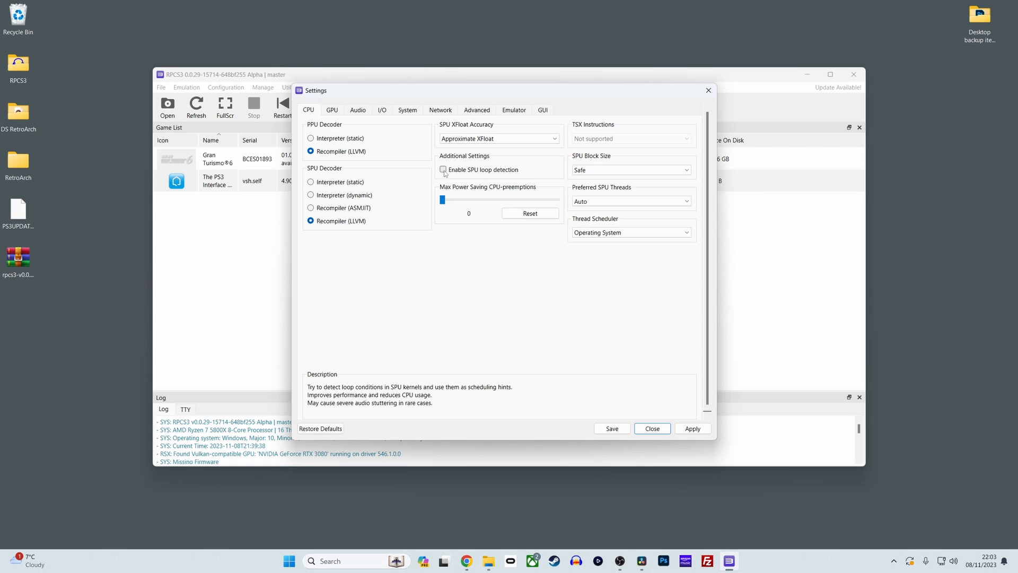
{"action": "left_click", "coordinate": [443, 170]}
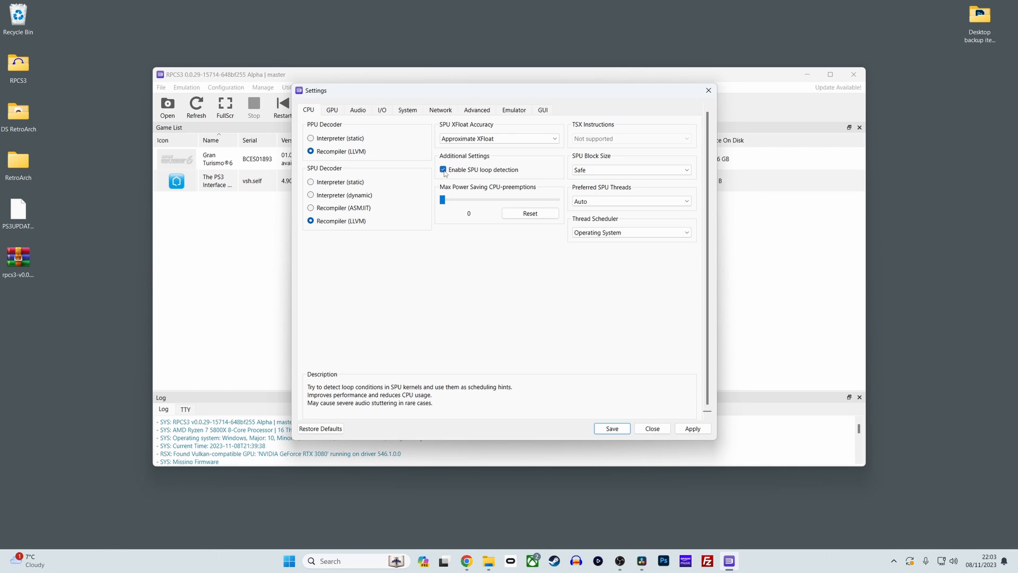
{"action": "left_click", "coordinate": [332, 110]}
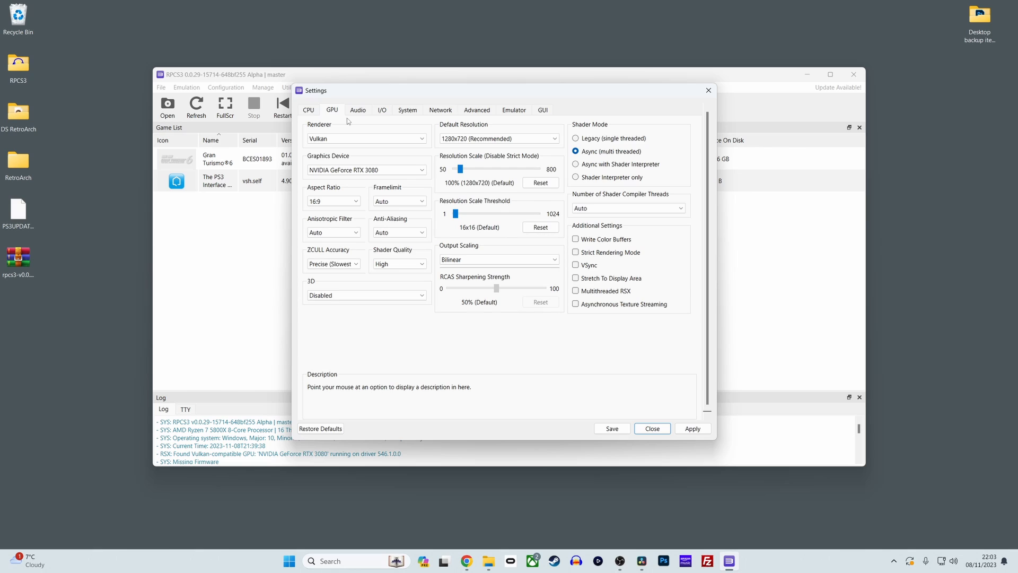
{"action": "mouse_move", "coordinate": [433, 138]}
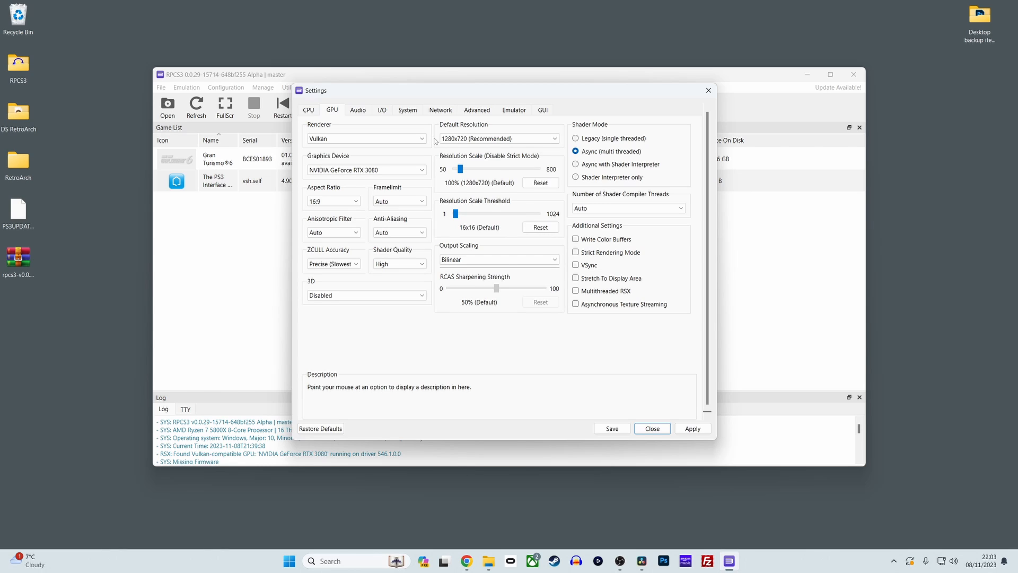
{"action": "mouse_move", "coordinate": [462, 169]}
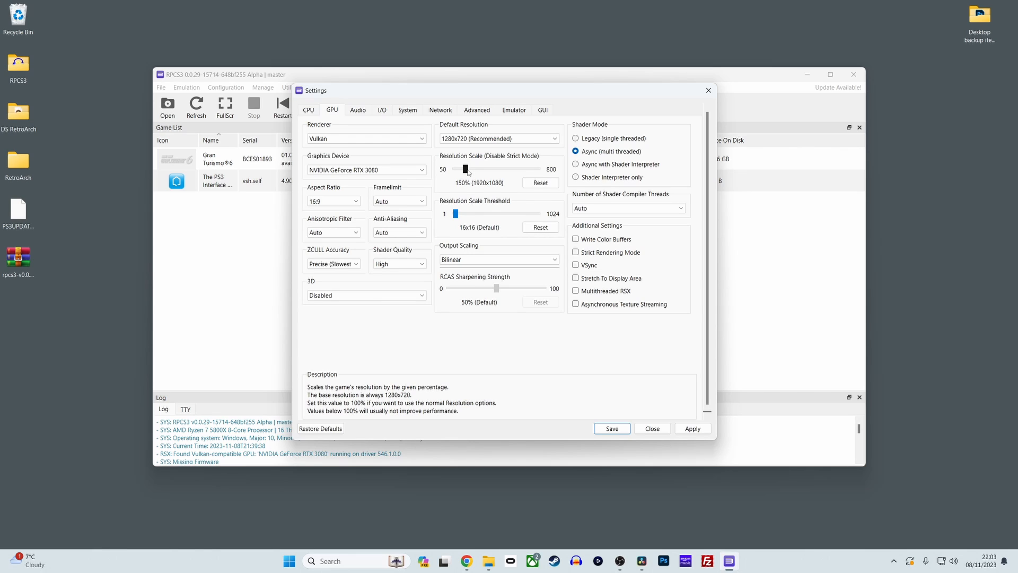
{"action": "mouse_move", "coordinate": [467, 175]}
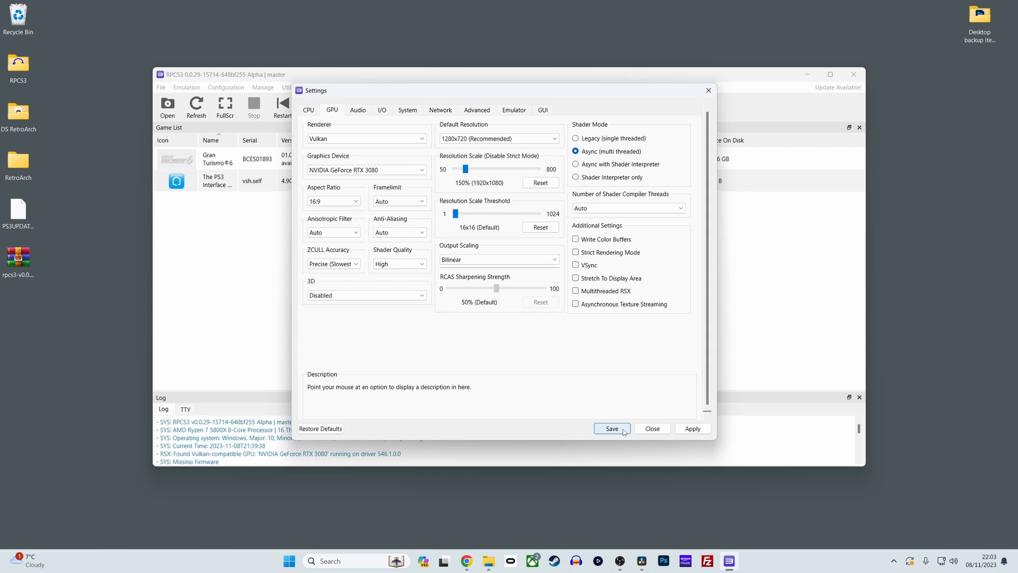
Save the global settings with the 150% (1920x1080) resolution scale and return to the game list
{"action": "left_click", "coordinate": [611, 427]}
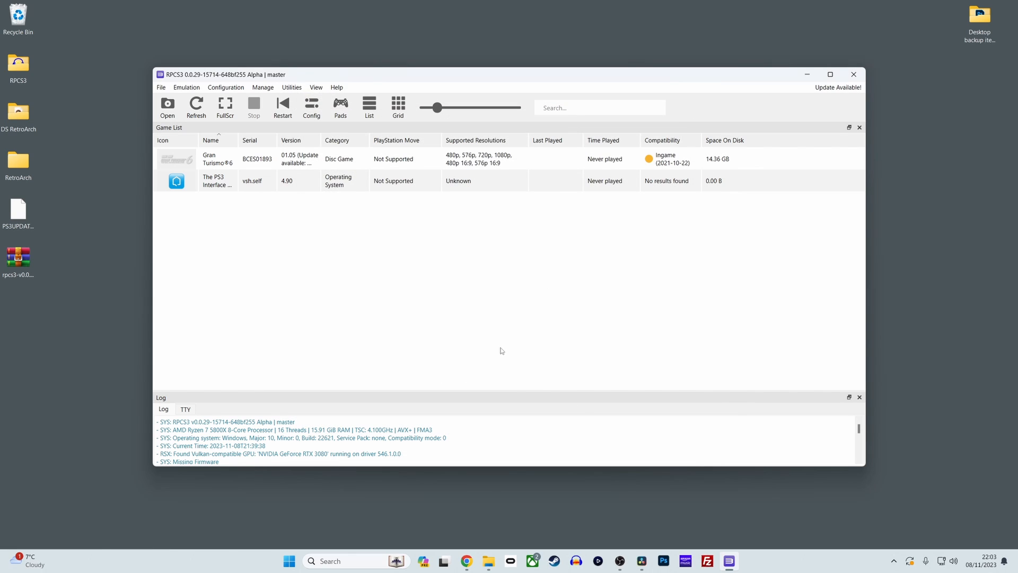
{"action": "mouse_move", "coordinate": [273, 253]}
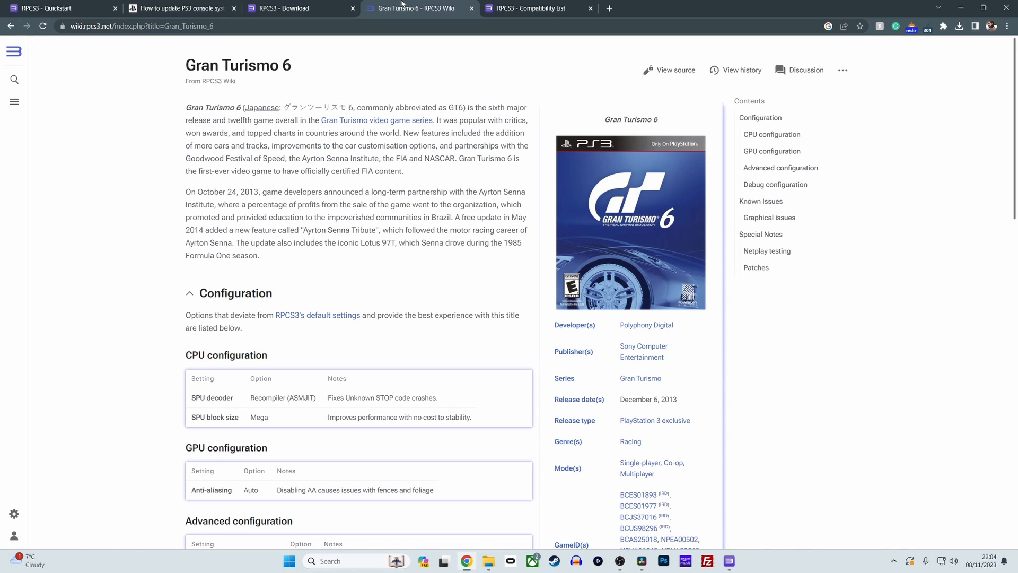
{"action": "mouse_move", "coordinate": [447, 164]}
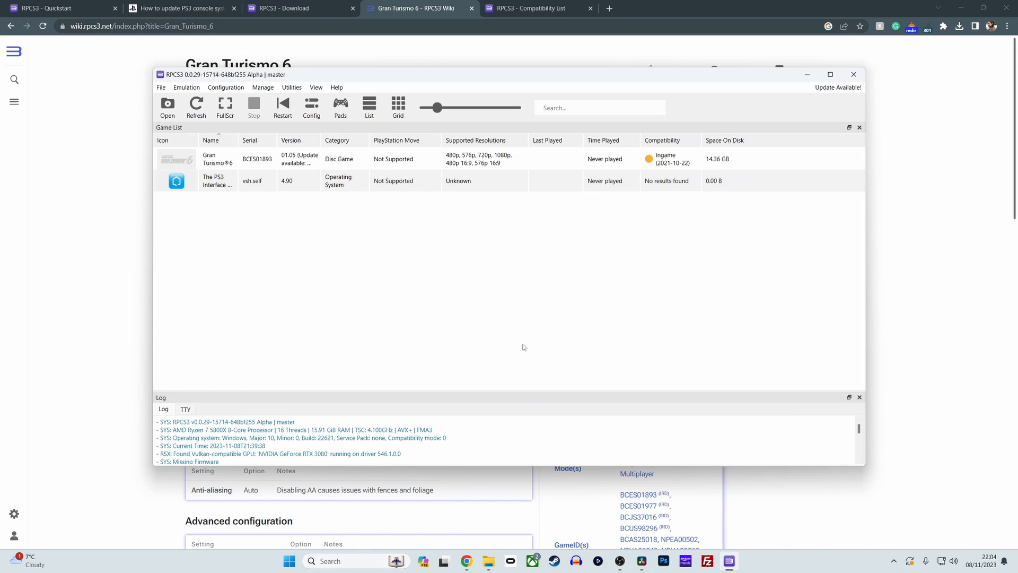
Start a custom configuration for Gran Turismo 6 from its context menu, then refocus Chrome
{"action": "right_click", "coordinate": [218, 158]}
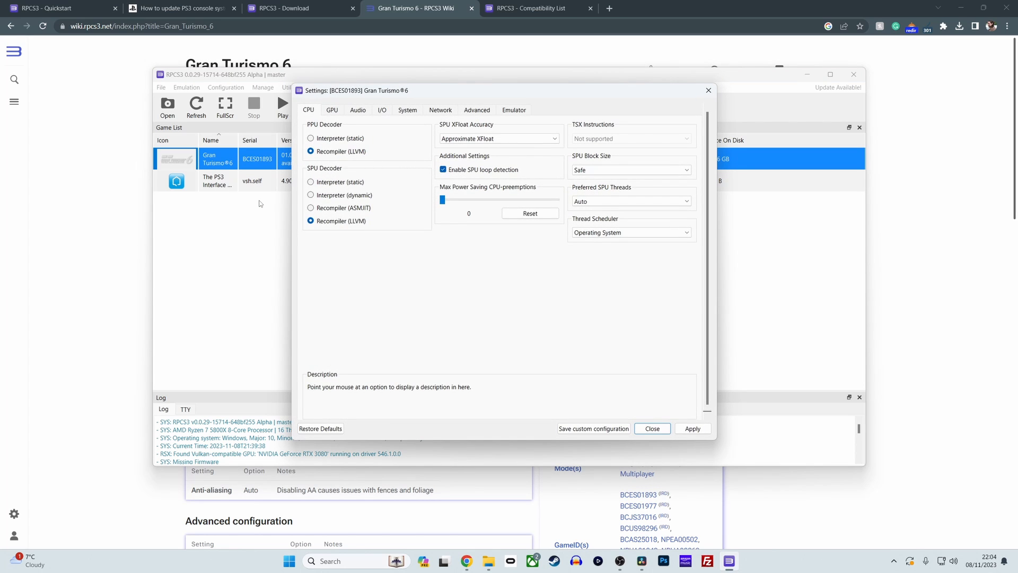
{"action": "mouse_move", "coordinate": [104, 210]}
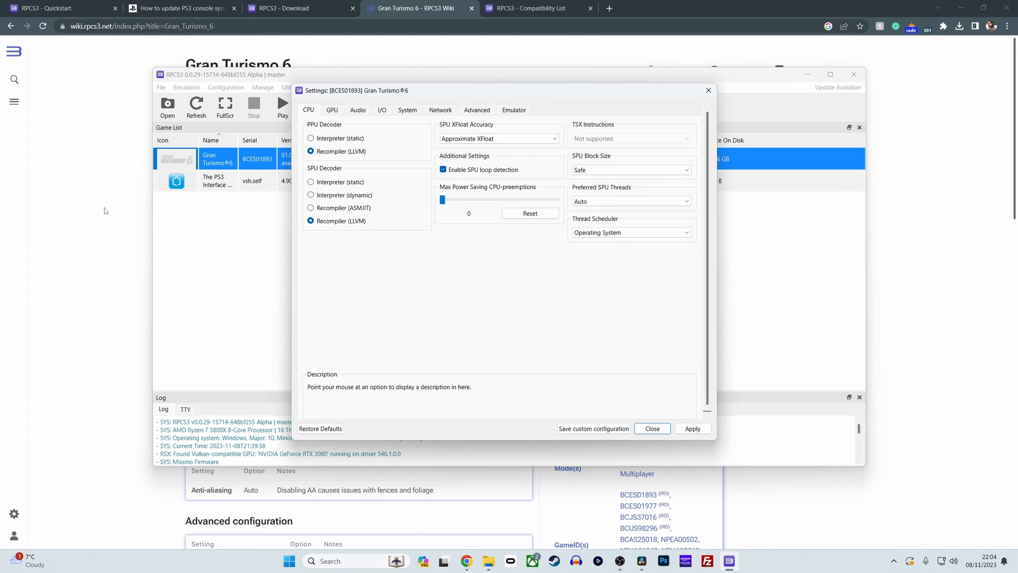
{"action": "left_click", "coordinate": [532, 7]}
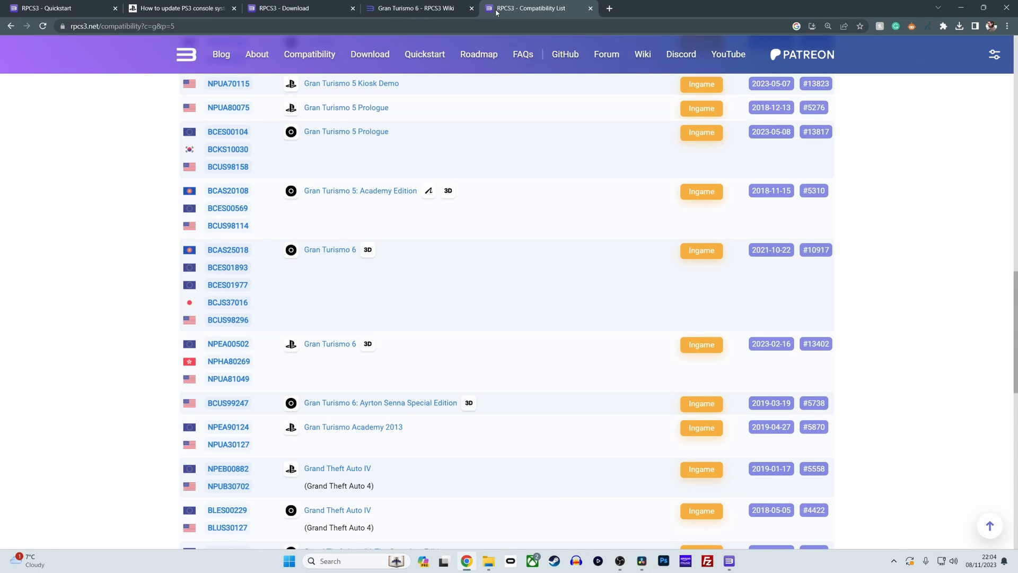
{"action": "mouse_move", "coordinate": [476, 244]}
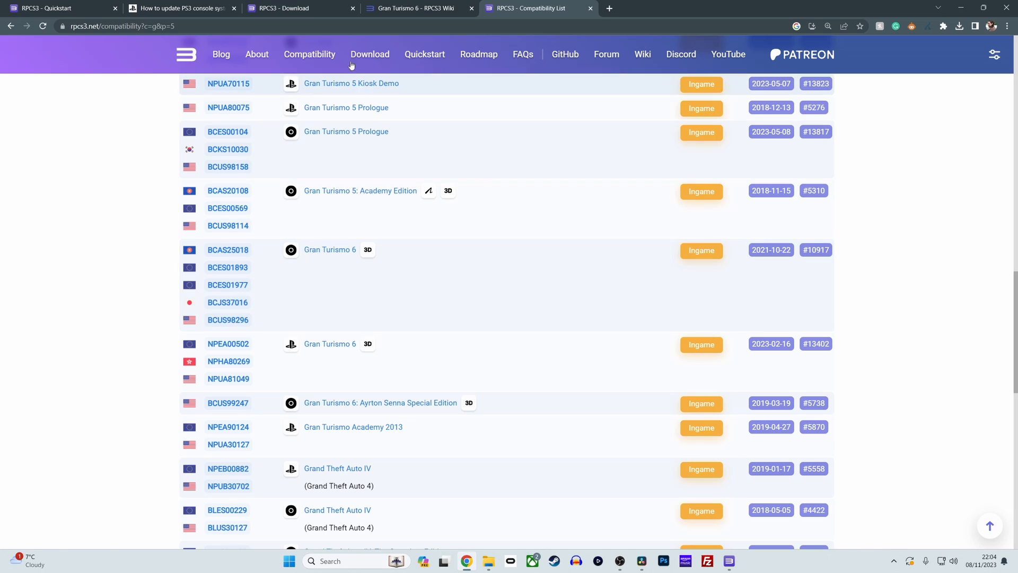
Review the Gran Turismo 6 wiki's recommended CPU and GPU configuration tables
{"action": "left_click", "coordinate": [416, 8]}
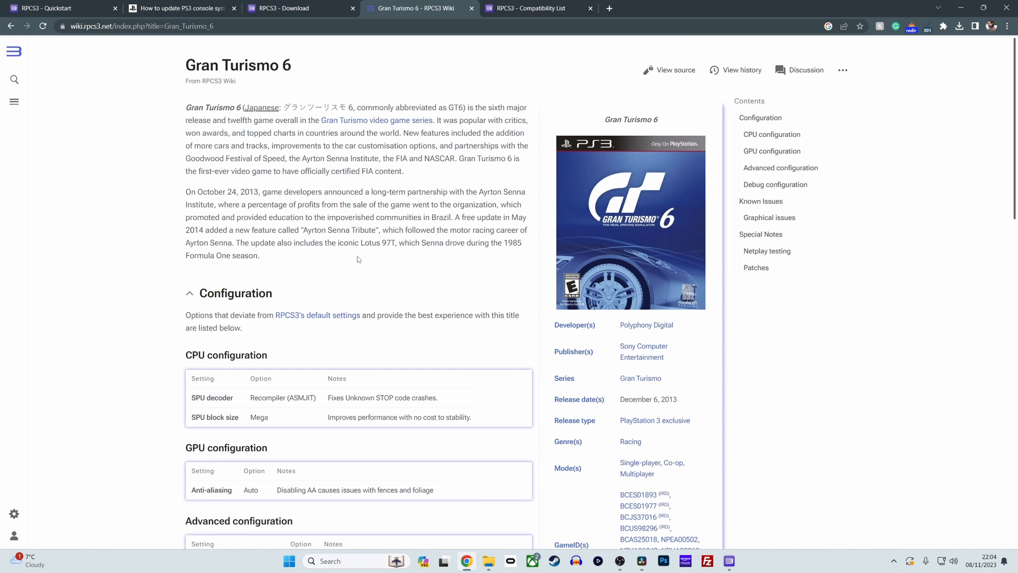
{"action": "scroll", "scroll_direction": "down", "scroll_amount": 3}
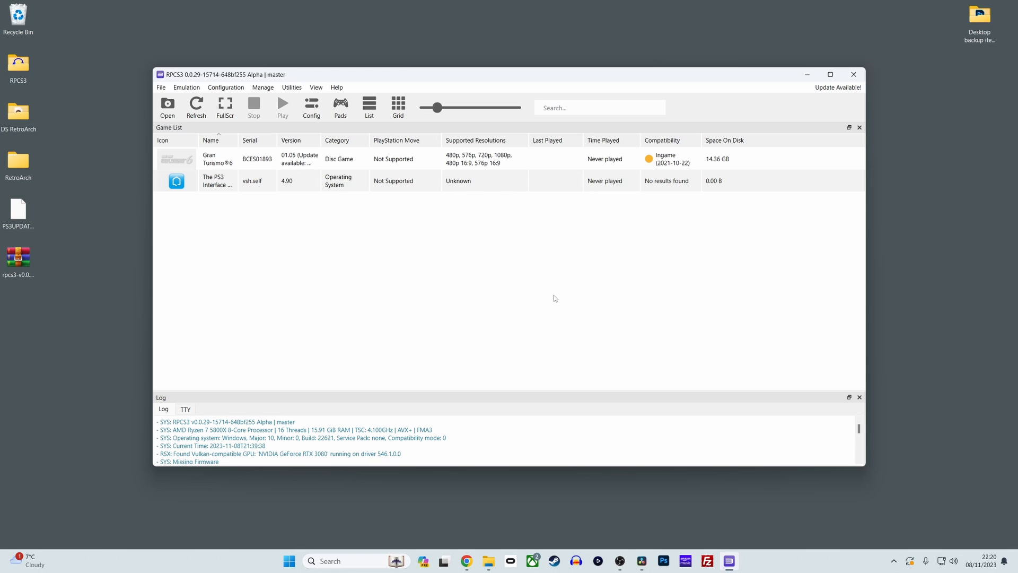
{"action": "mouse_move", "coordinate": [351, 135]}
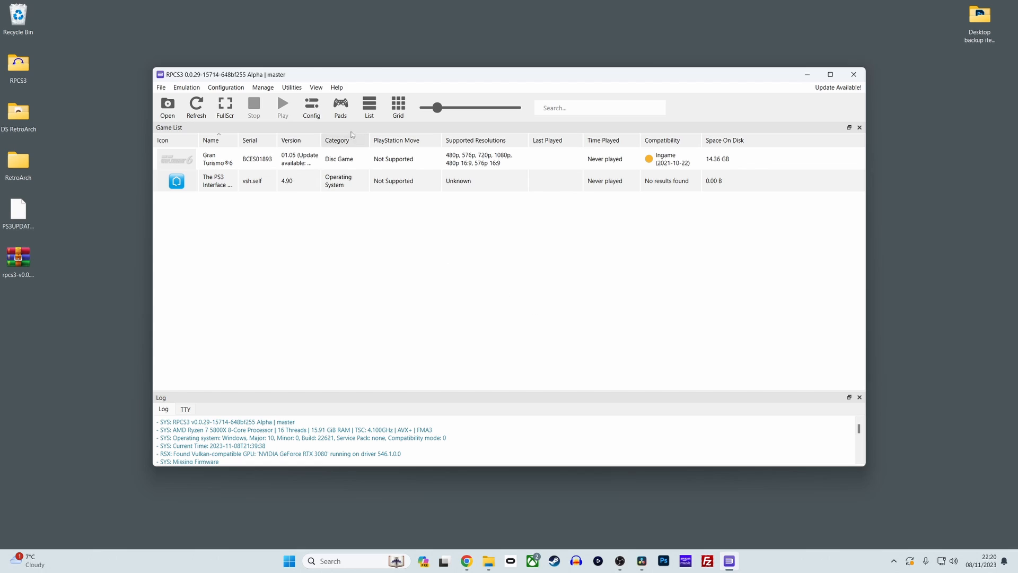
Bring up the Patch Manager via Manage > Game Patches
{"action": "left_click", "coordinate": [264, 87]}
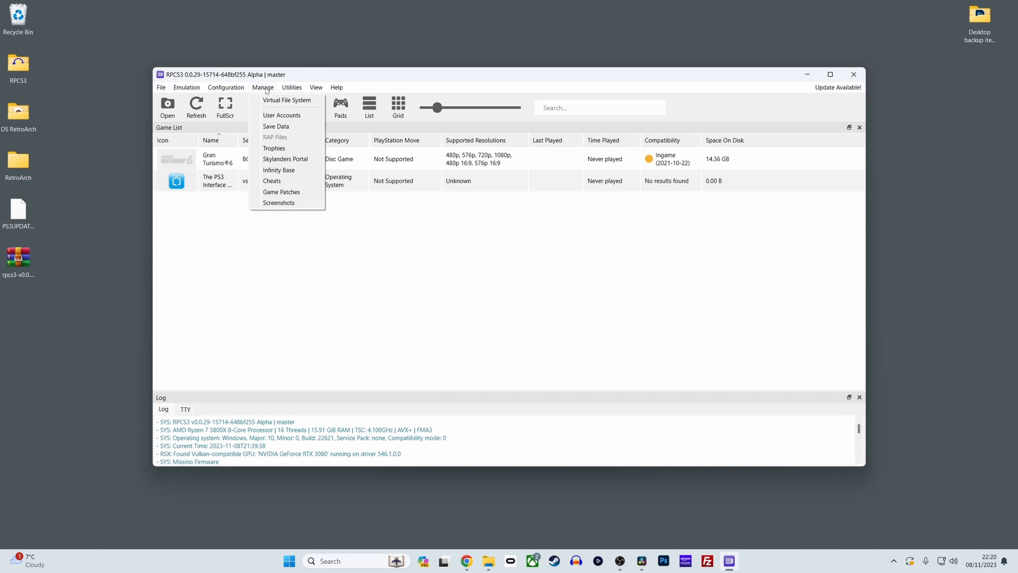
{"action": "left_click", "coordinate": [281, 192]}
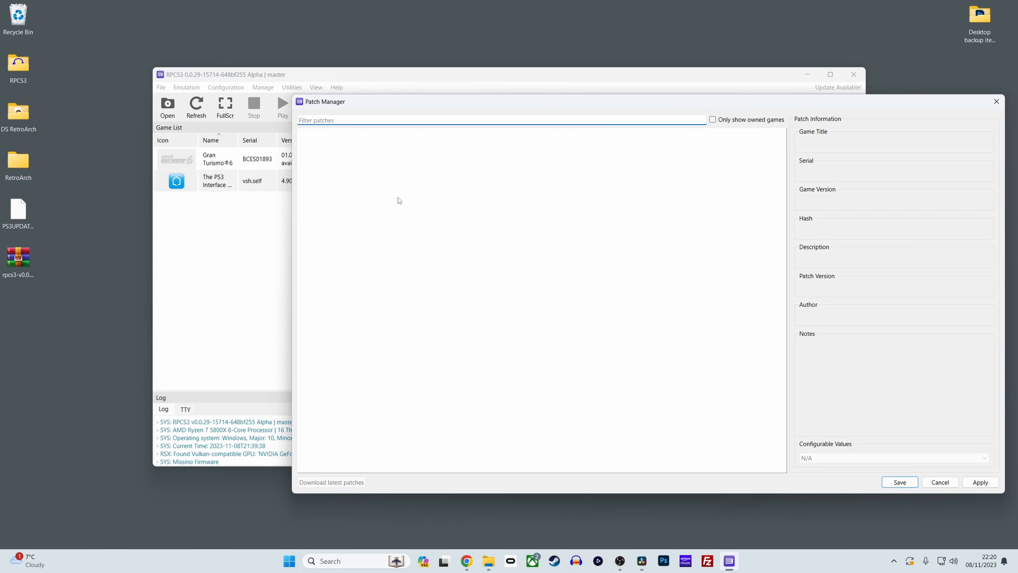
Download the latest patches and confirm the patch file update
{"action": "left_click", "coordinate": [331, 481]}
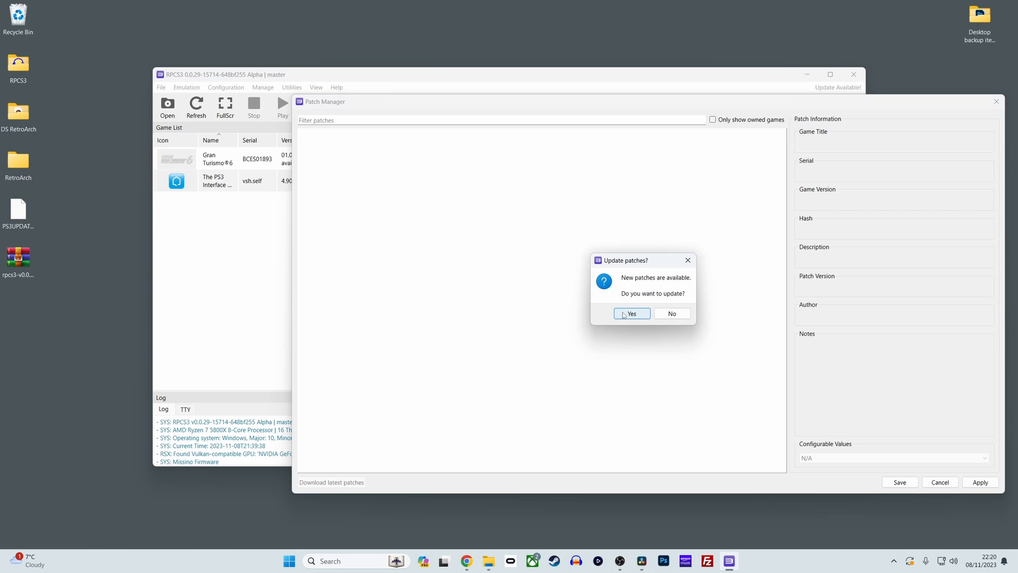
{"action": "left_click", "coordinate": [630, 314]}
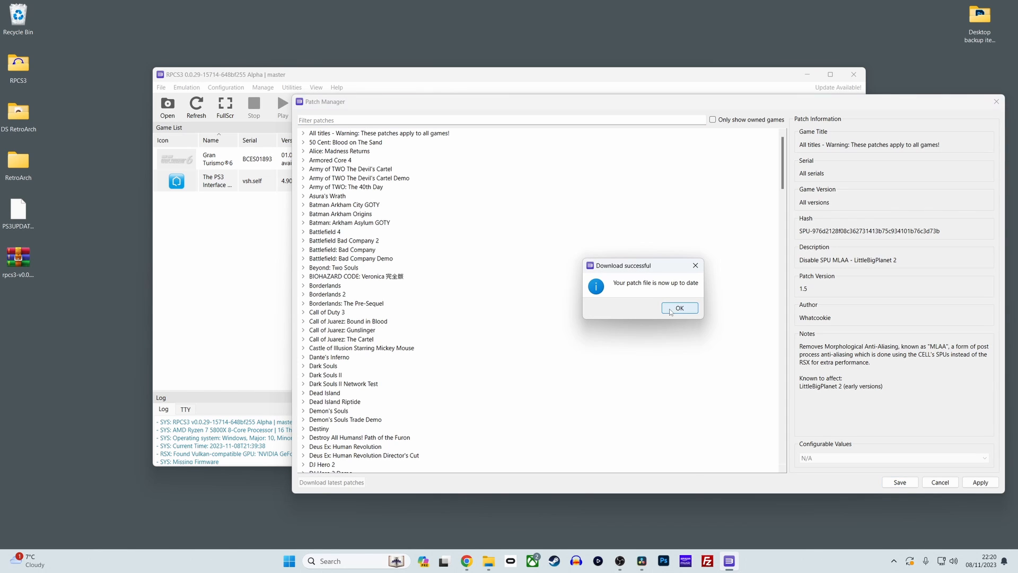
{"action": "left_click", "coordinate": [679, 307]}
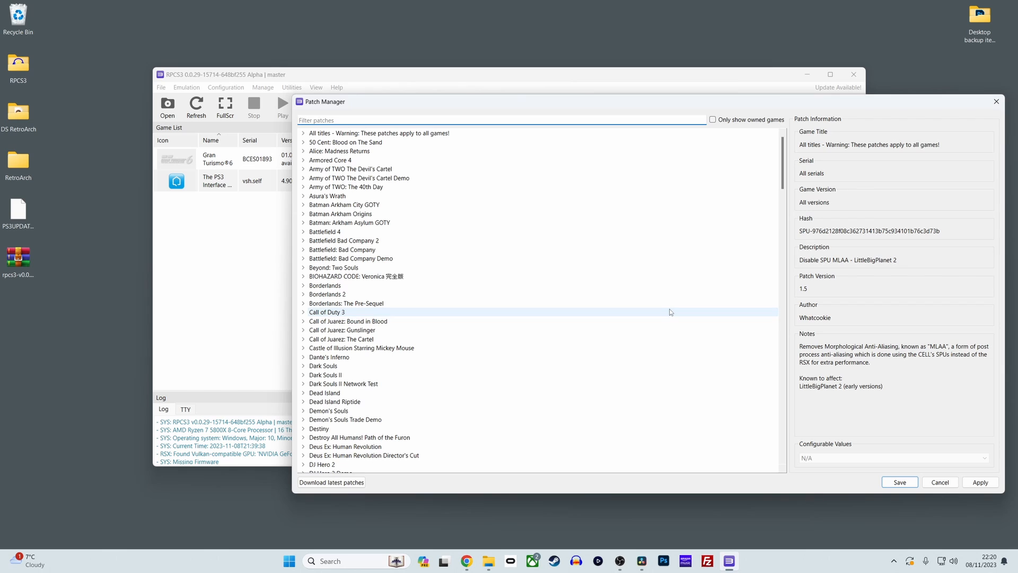
Enable the Develop Settings patch under Gran Turismo 6 > BCES01893 v.01.22
{"action": "scroll", "scroll_direction": "down", "scroll_amount": 3}
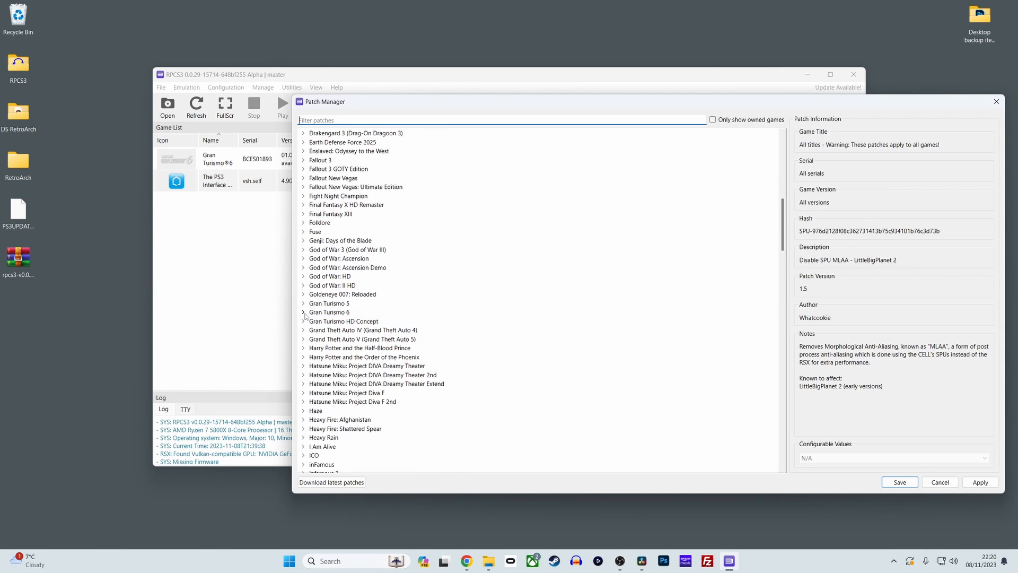
{"action": "left_click", "coordinate": [304, 312]}
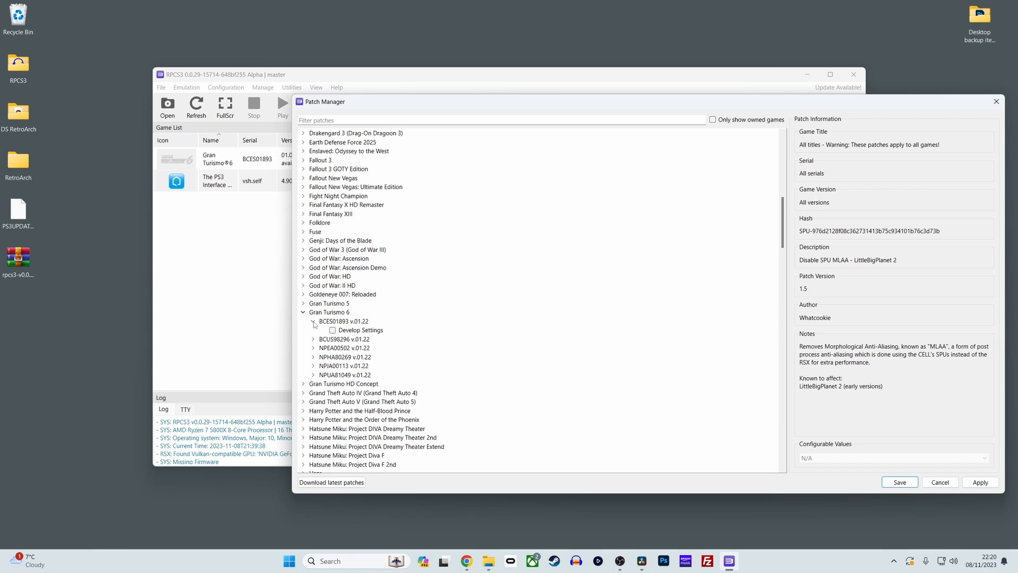
{"action": "left_click", "coordinate": [361, 330]}
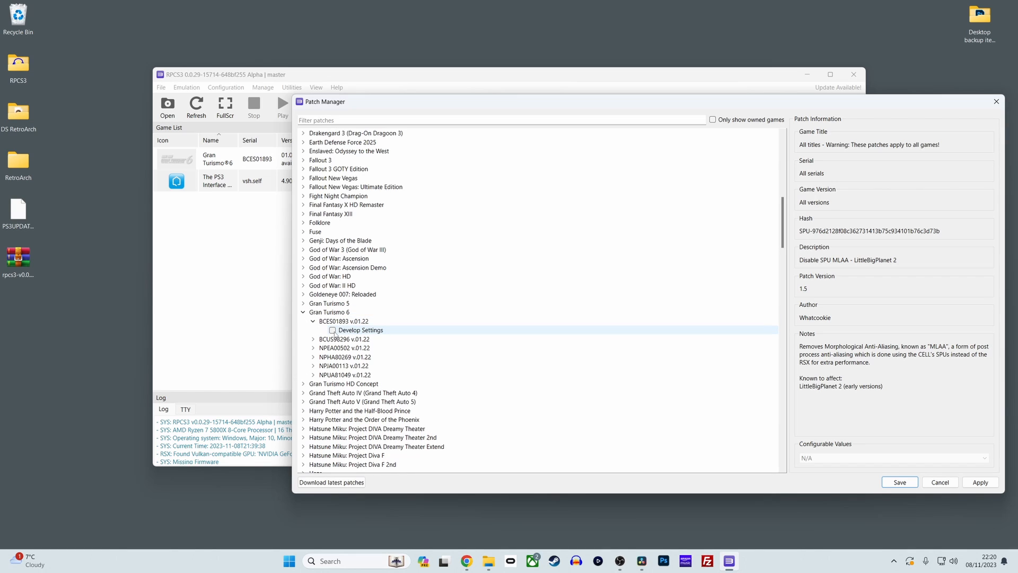
{"action": "left_click", "coordinate": [332, 331]}
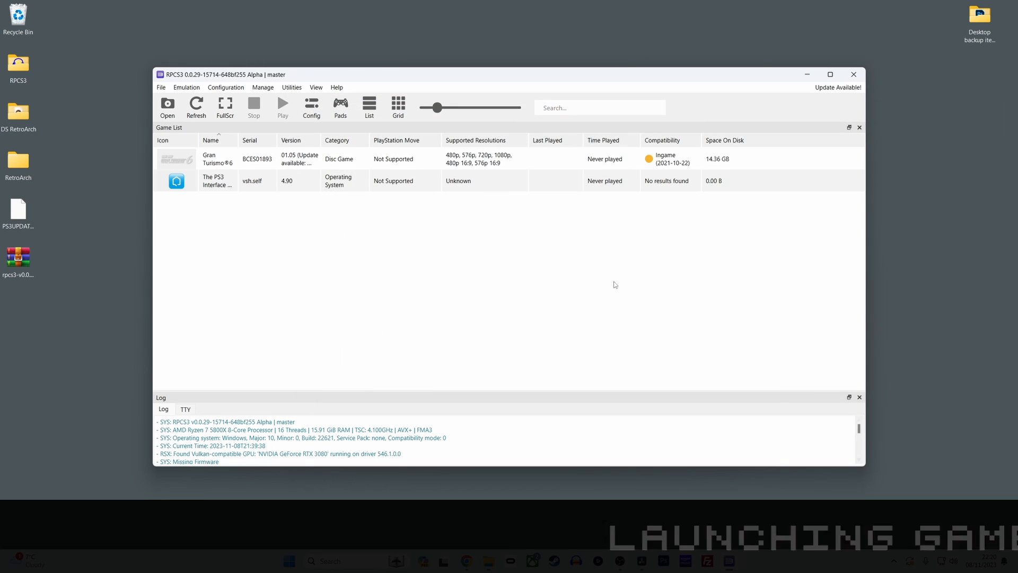
{"action": "mouse_move", "coordinate": [439, 255]}
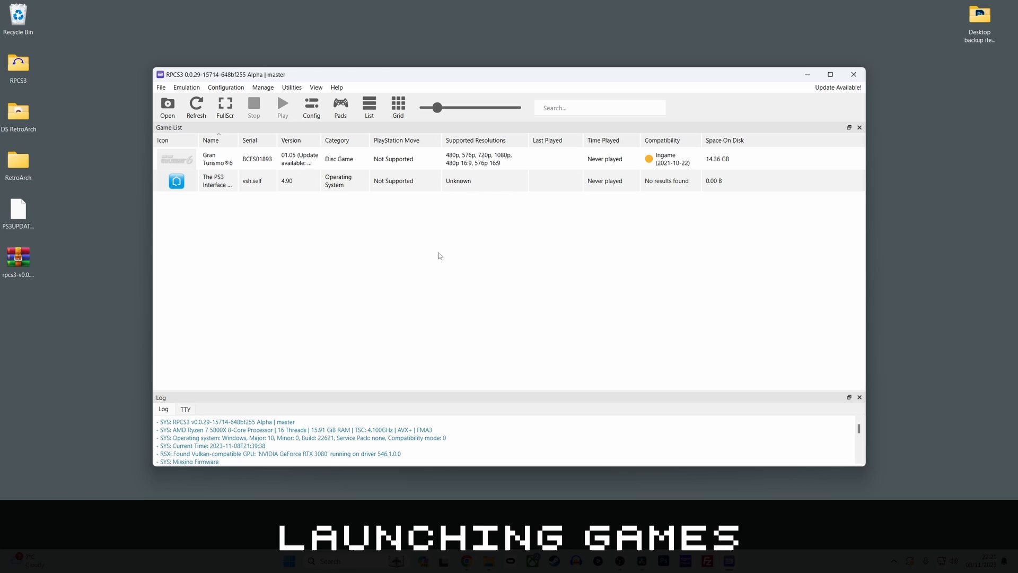